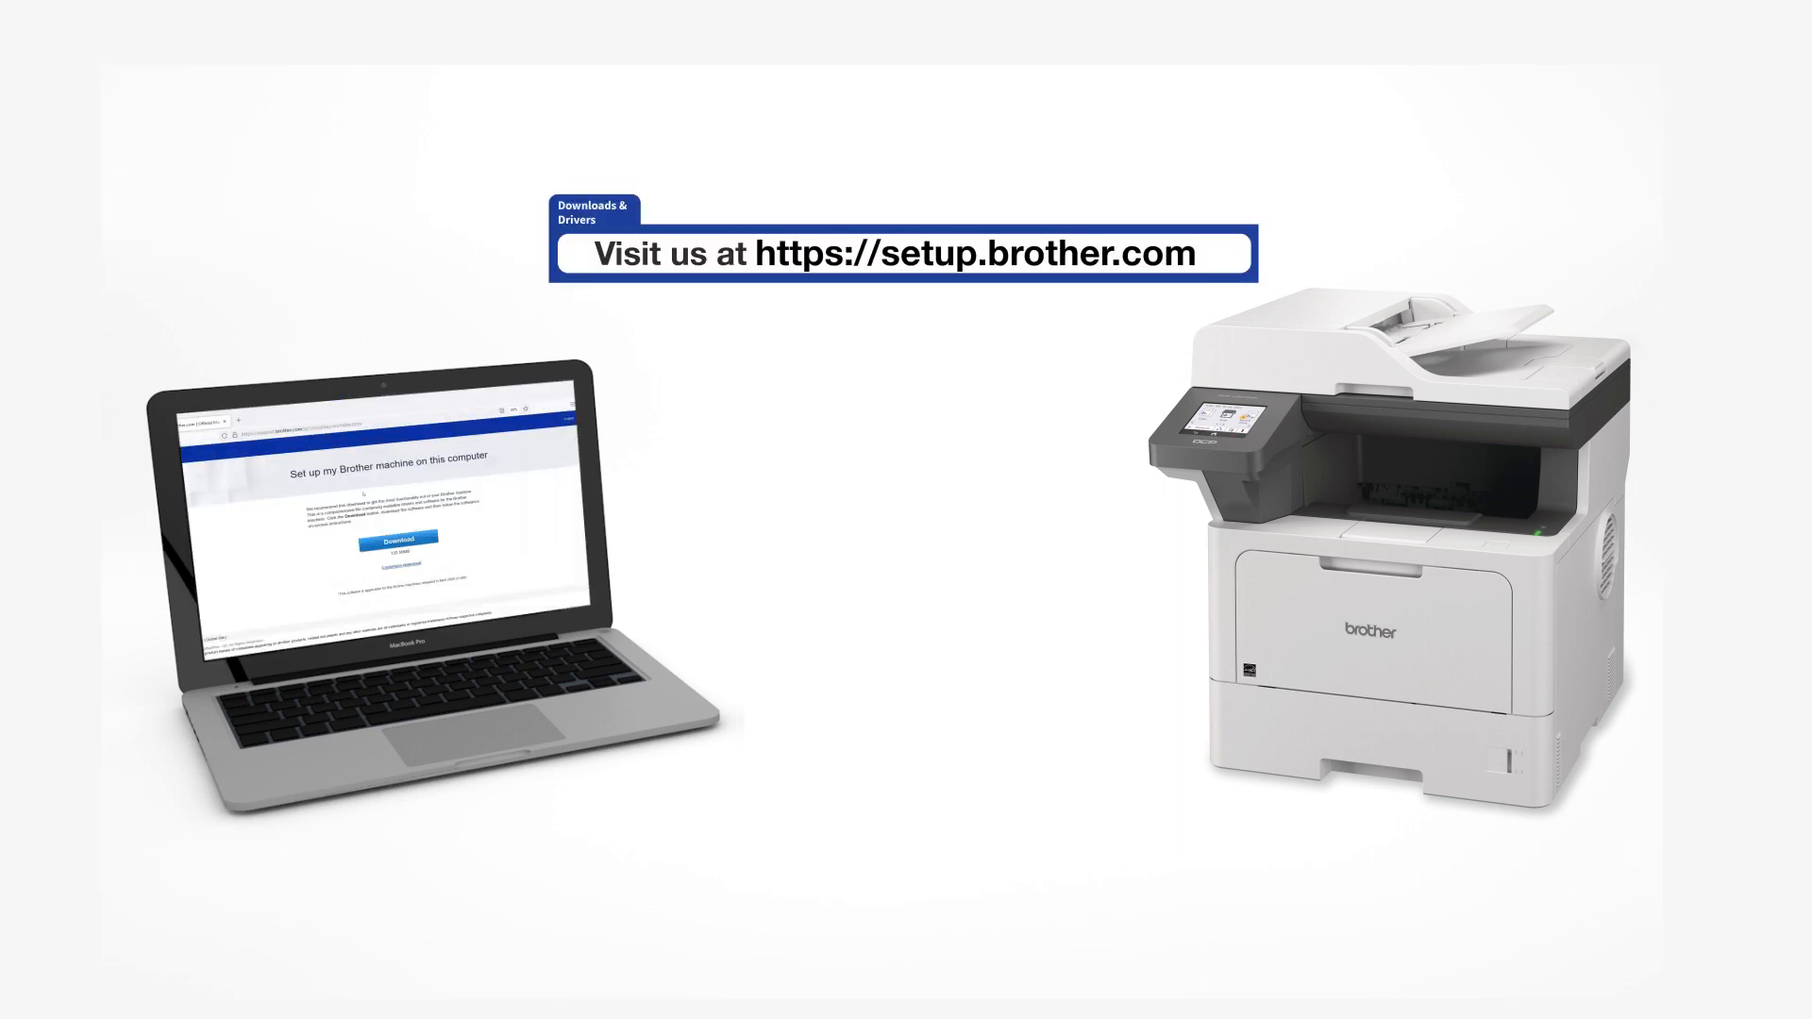
- Launch the downloaded Brother EasySetup file to reach the Set Up Your Machine screen
click(395, 540)
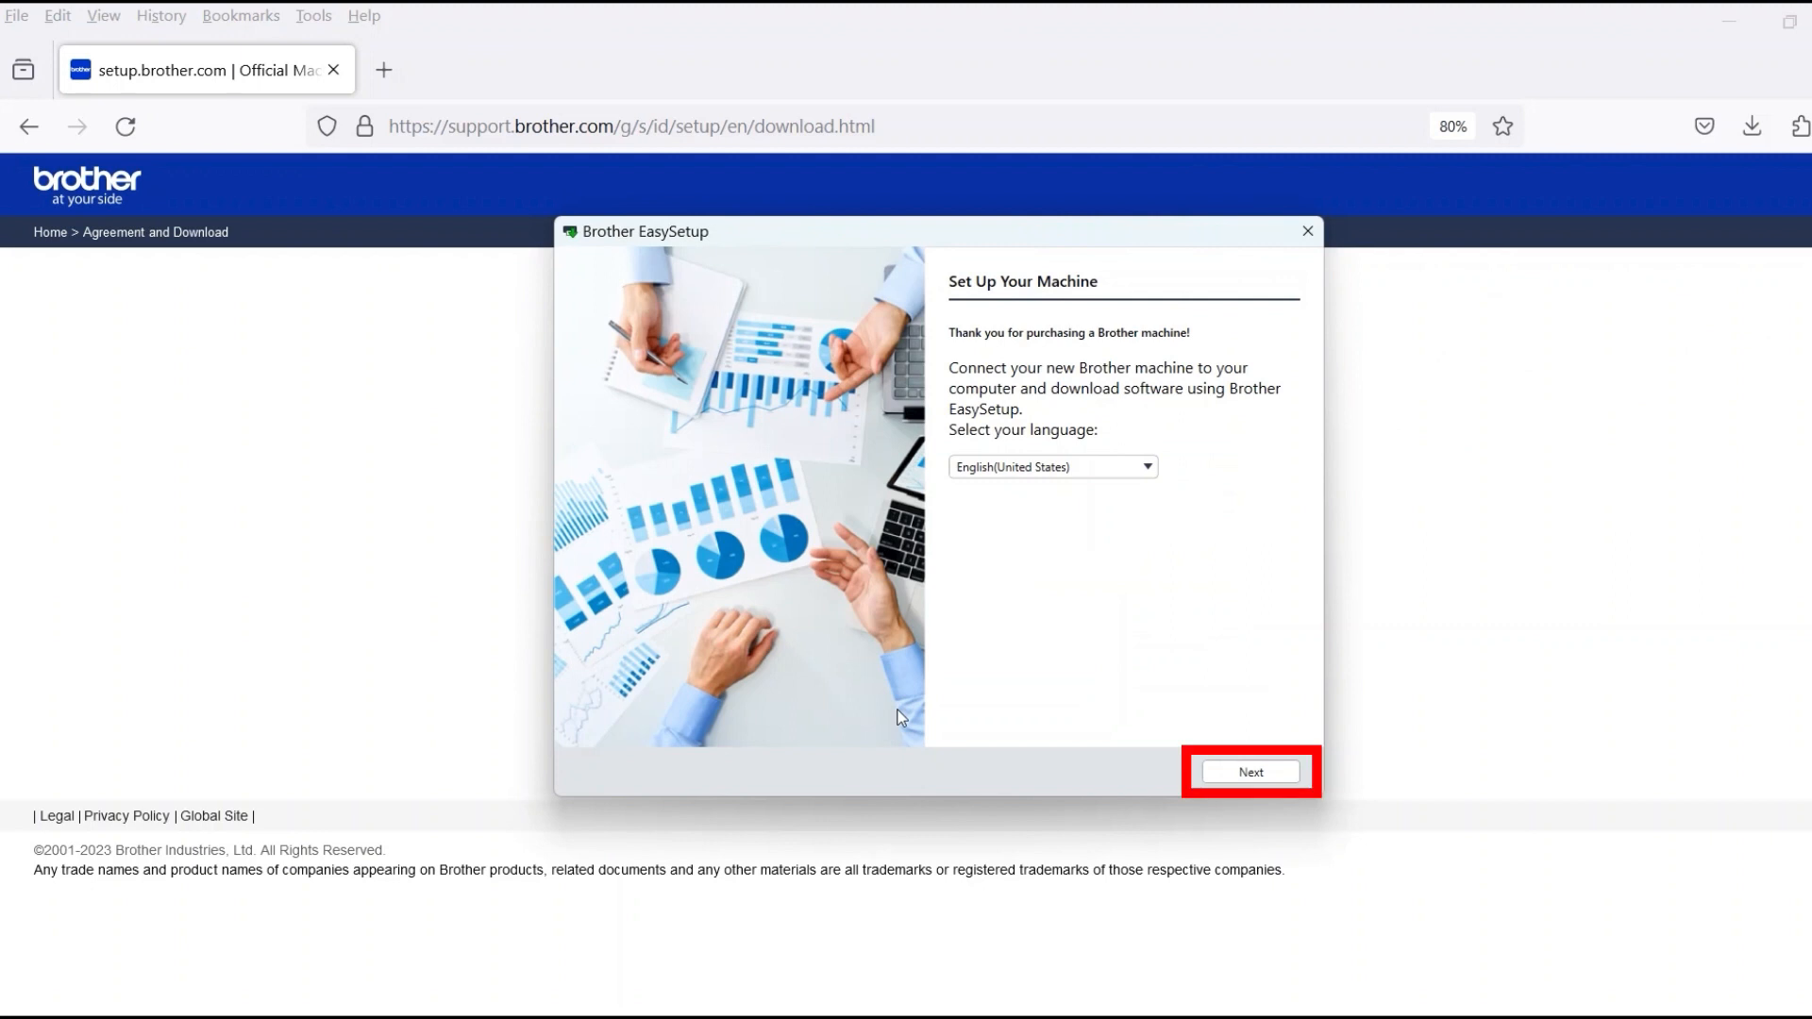
mouse_move(1072, 769)
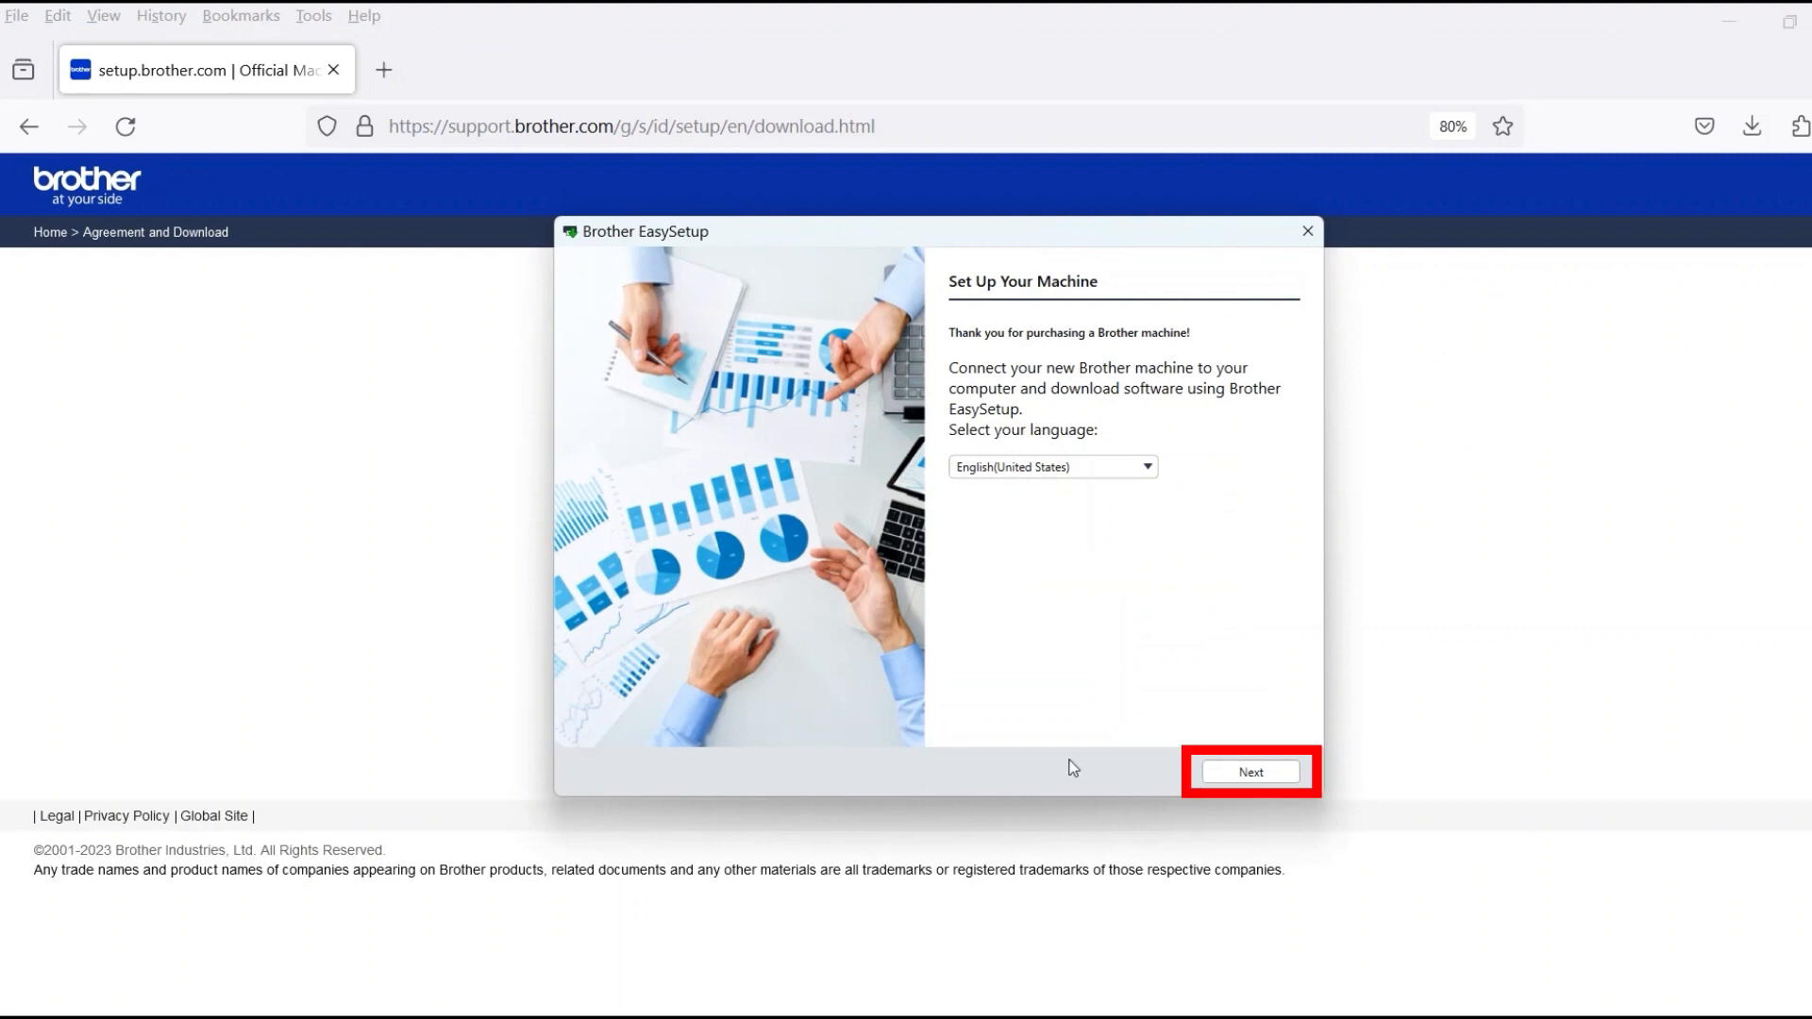
- Continue in English (United States) and accept the Brother software license agreement
click(1248, 772)
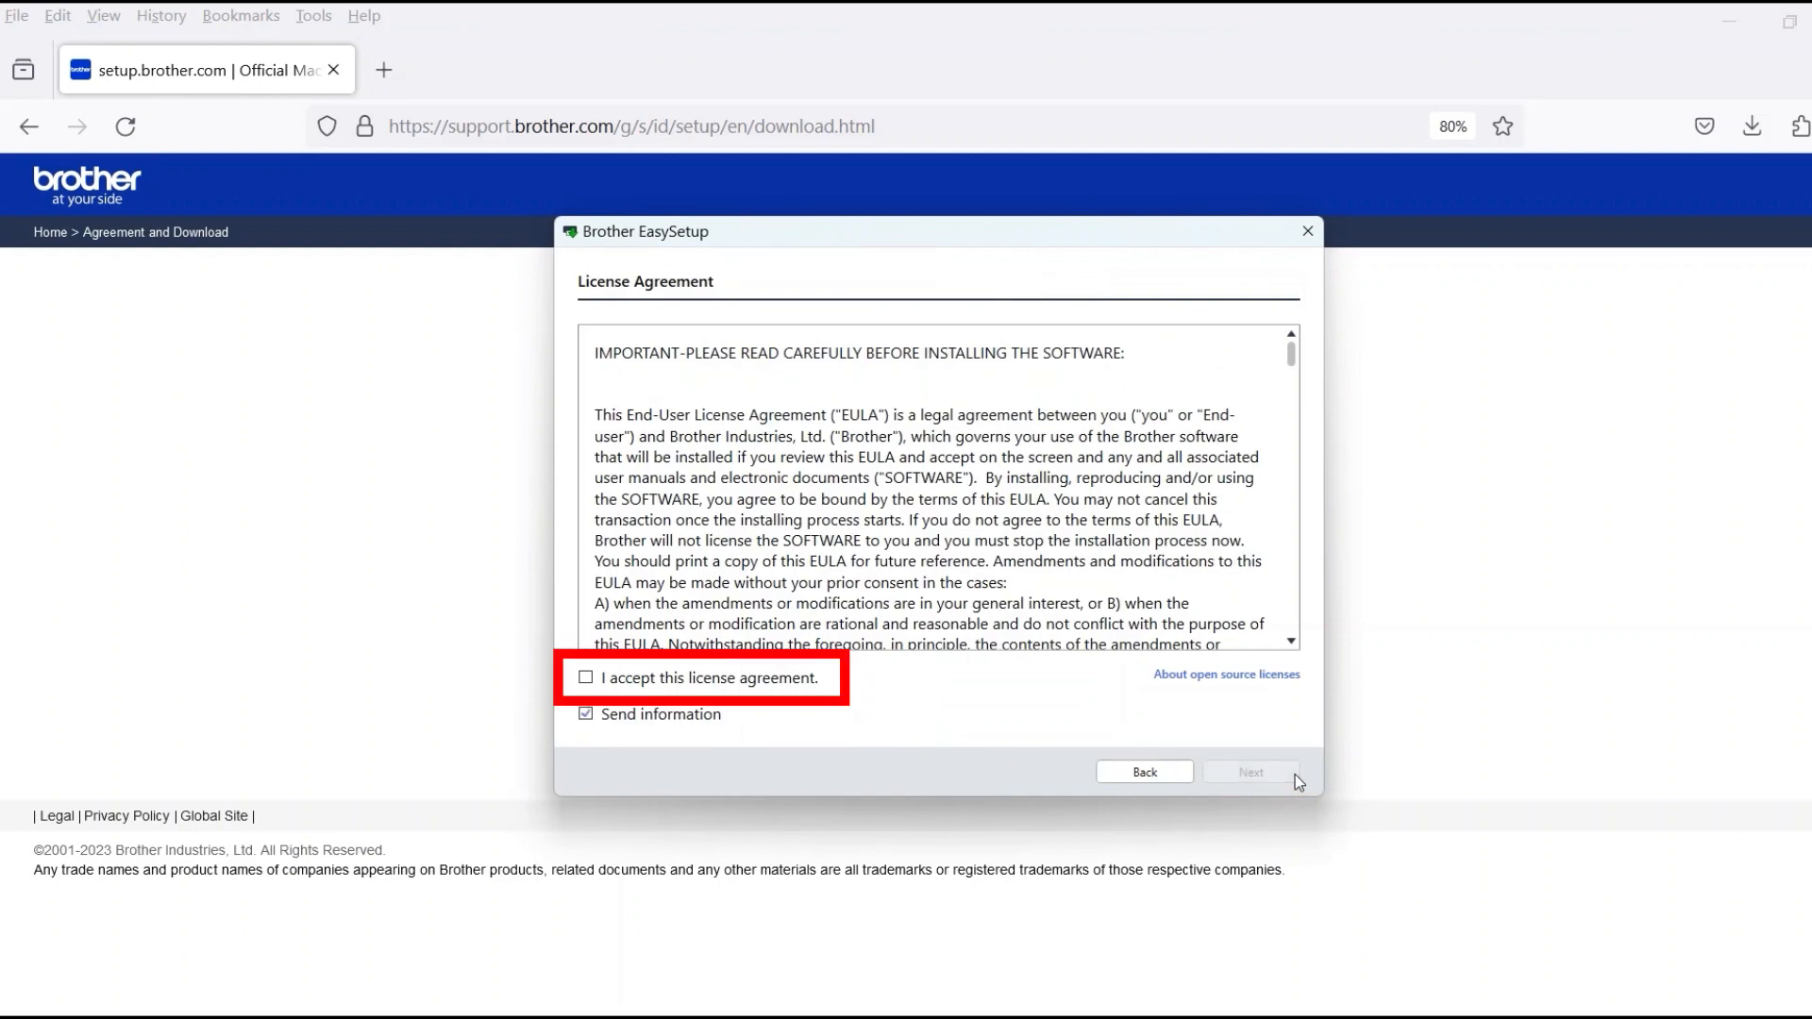
mouse_move(766, 710)
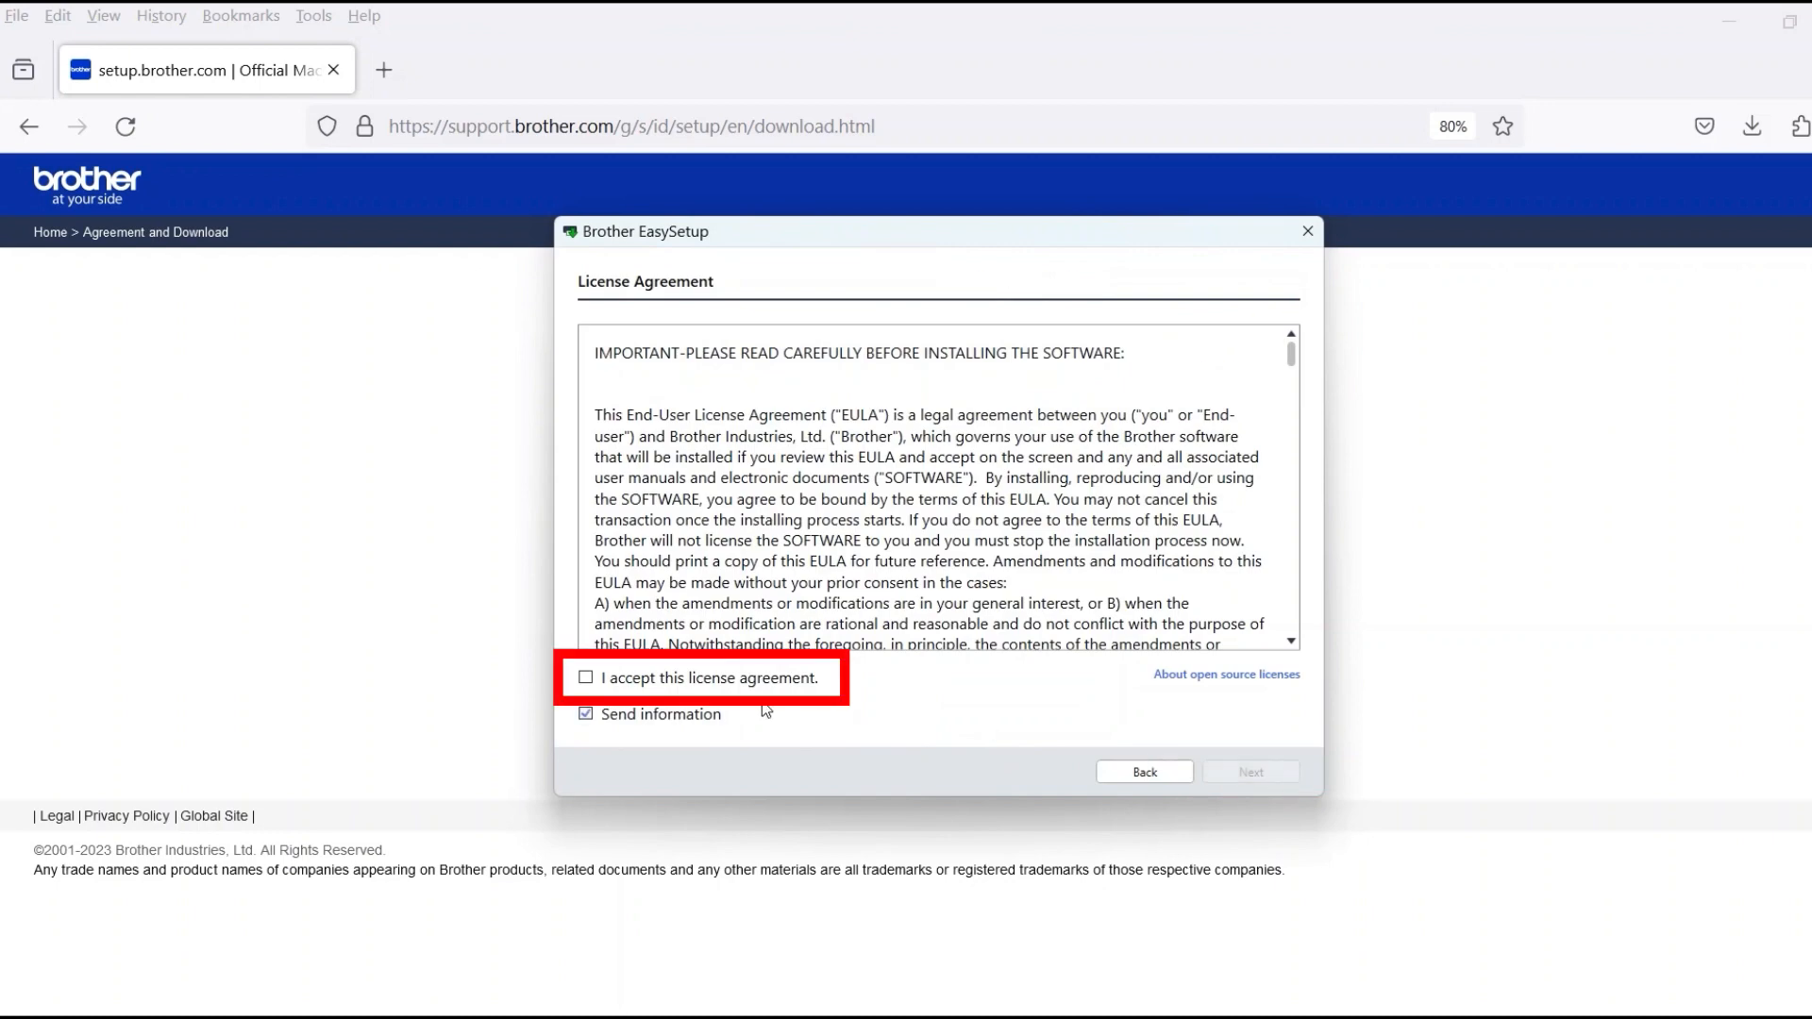
click(587, 678)
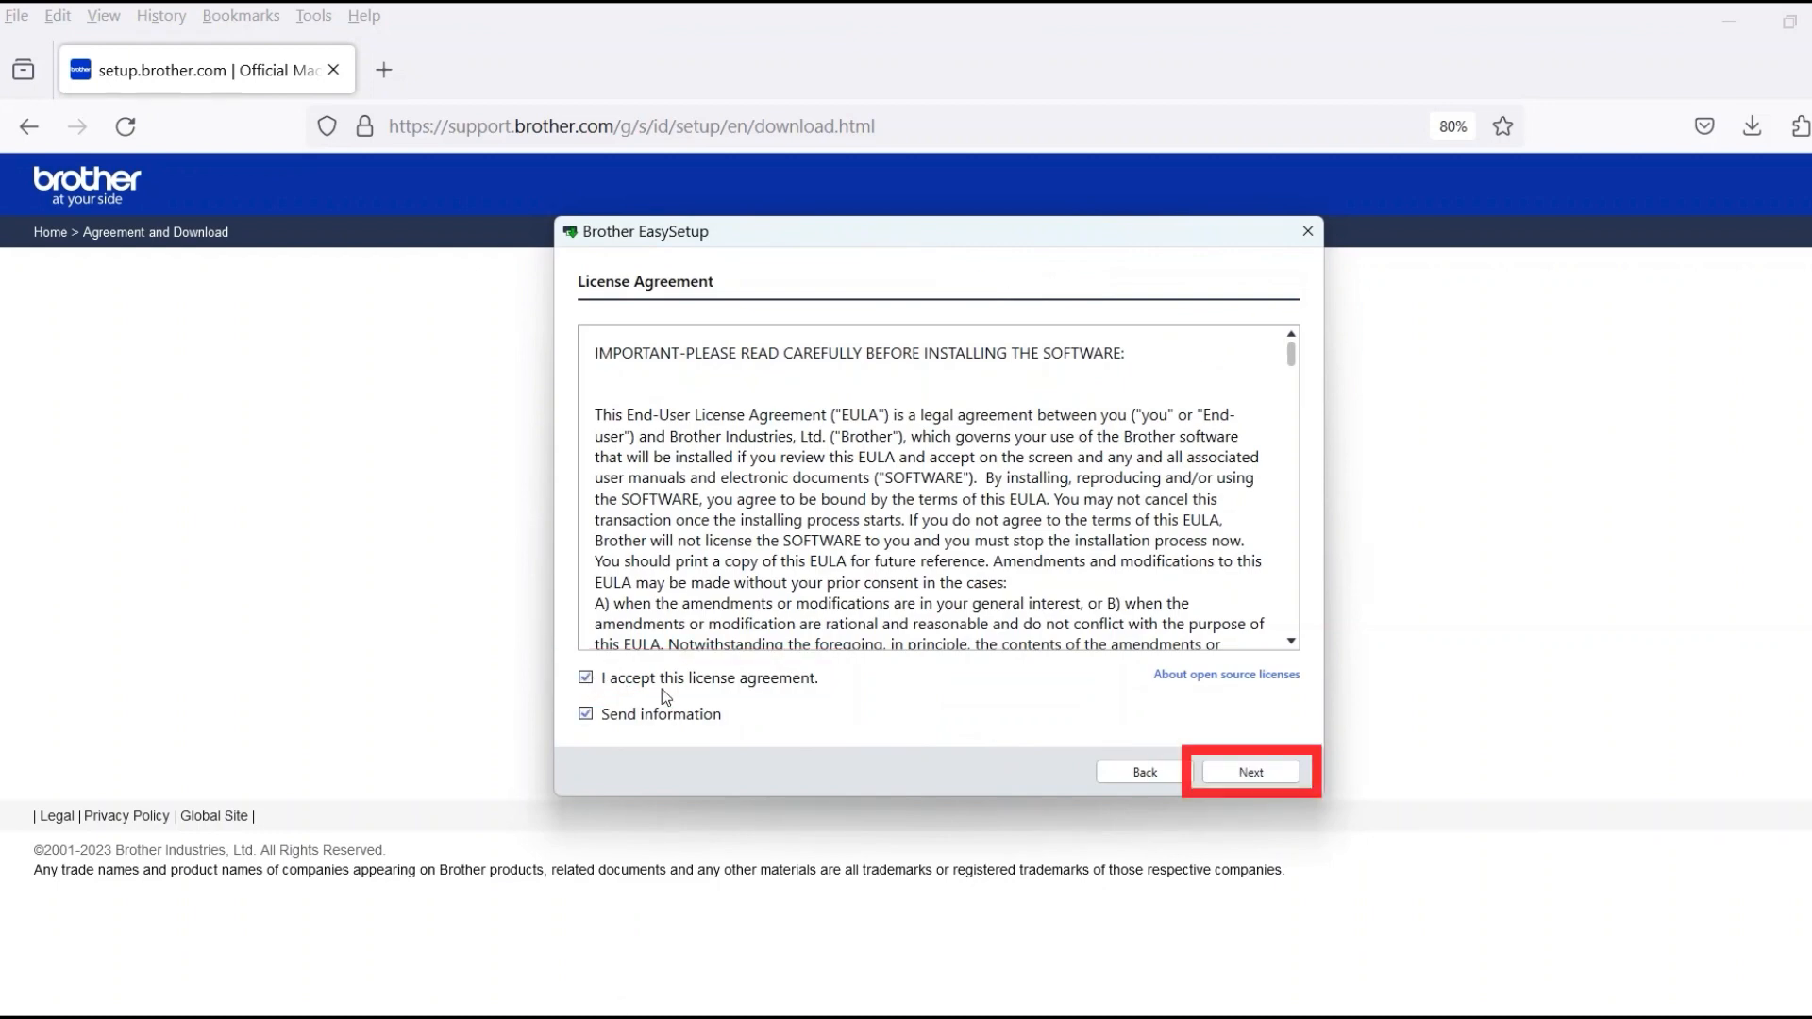
click(1250, 772)
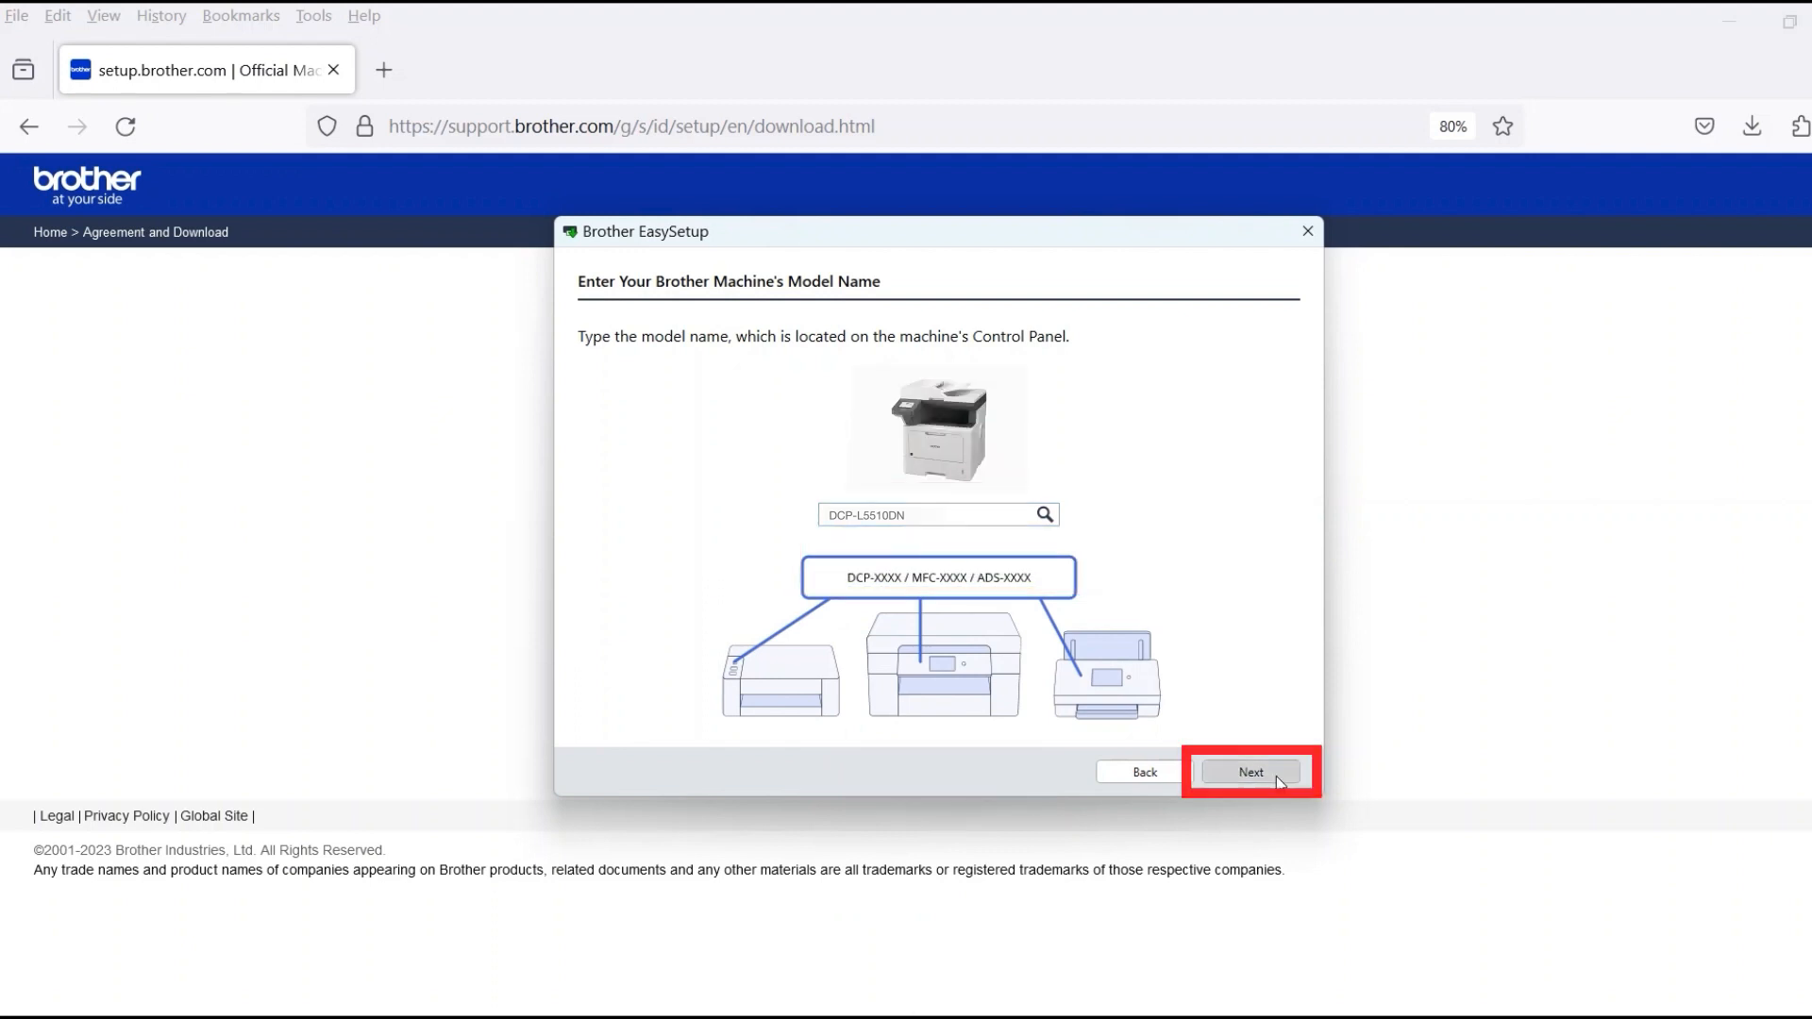
- Confirm DCP-L5510DN as the machine model
click(1250, 772)
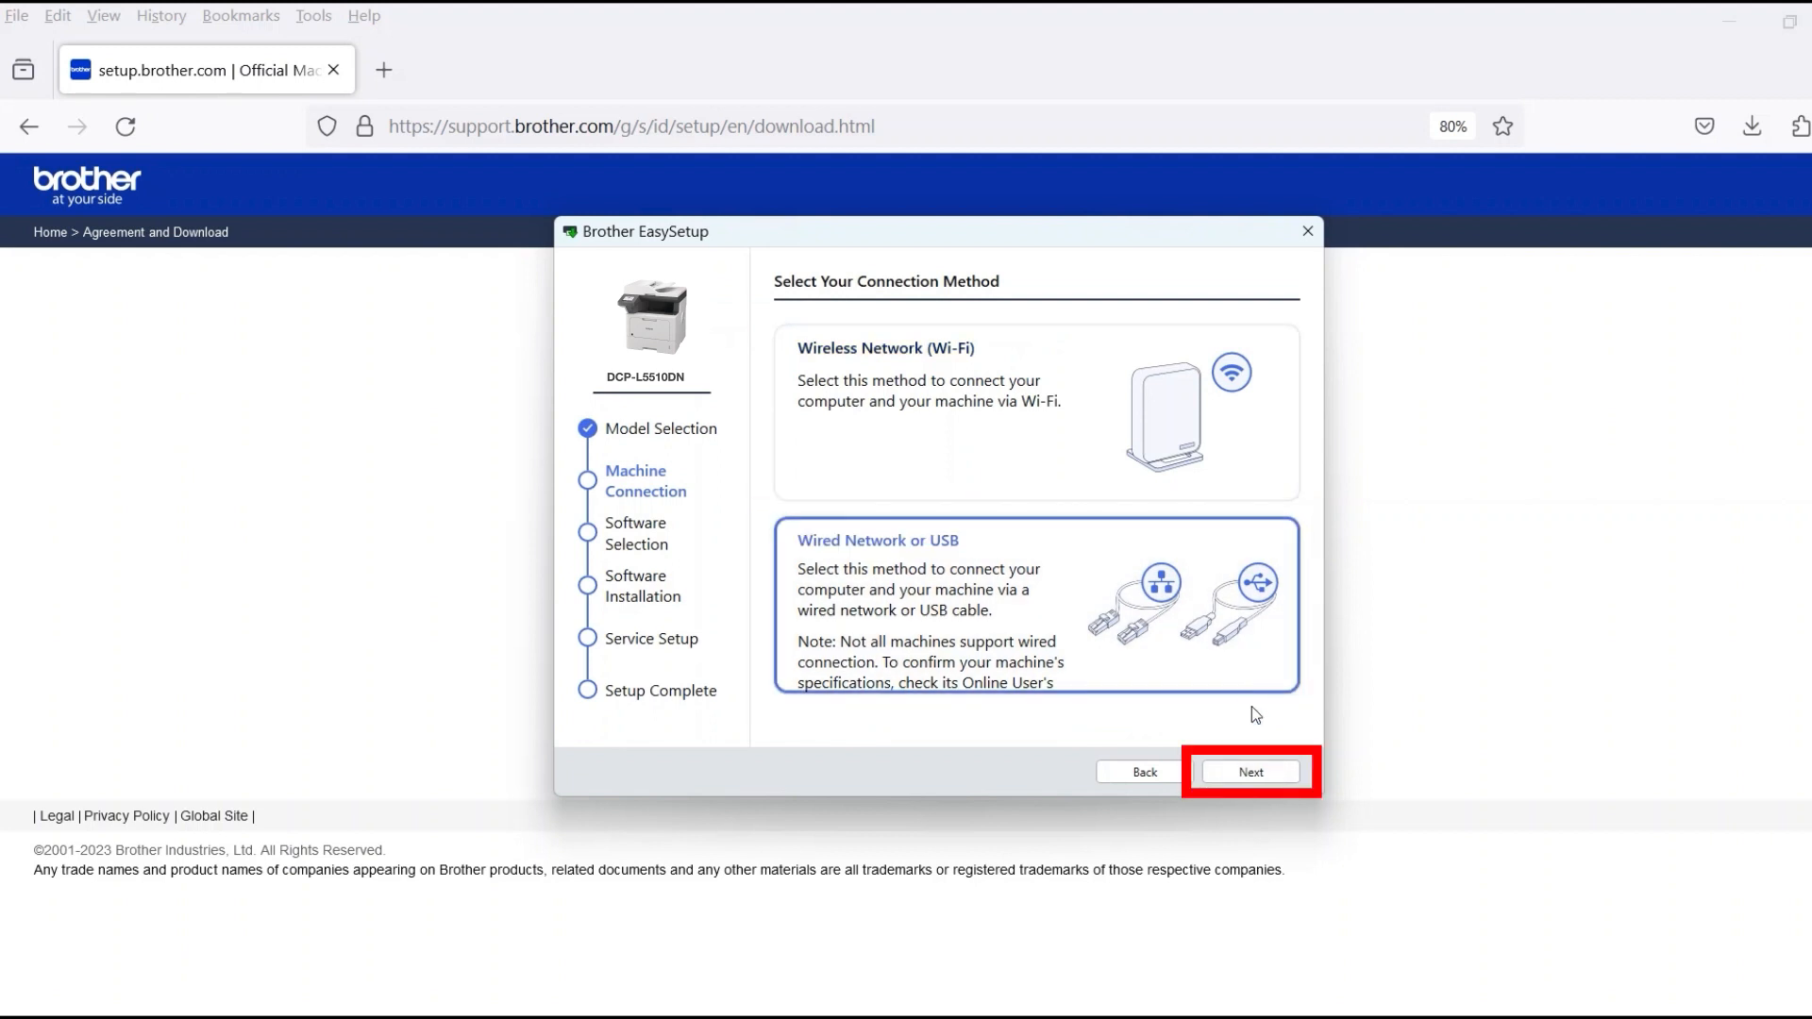
- Choose Wired Network or USB and continue past the LAN cabling instructions
click(1249, 772)
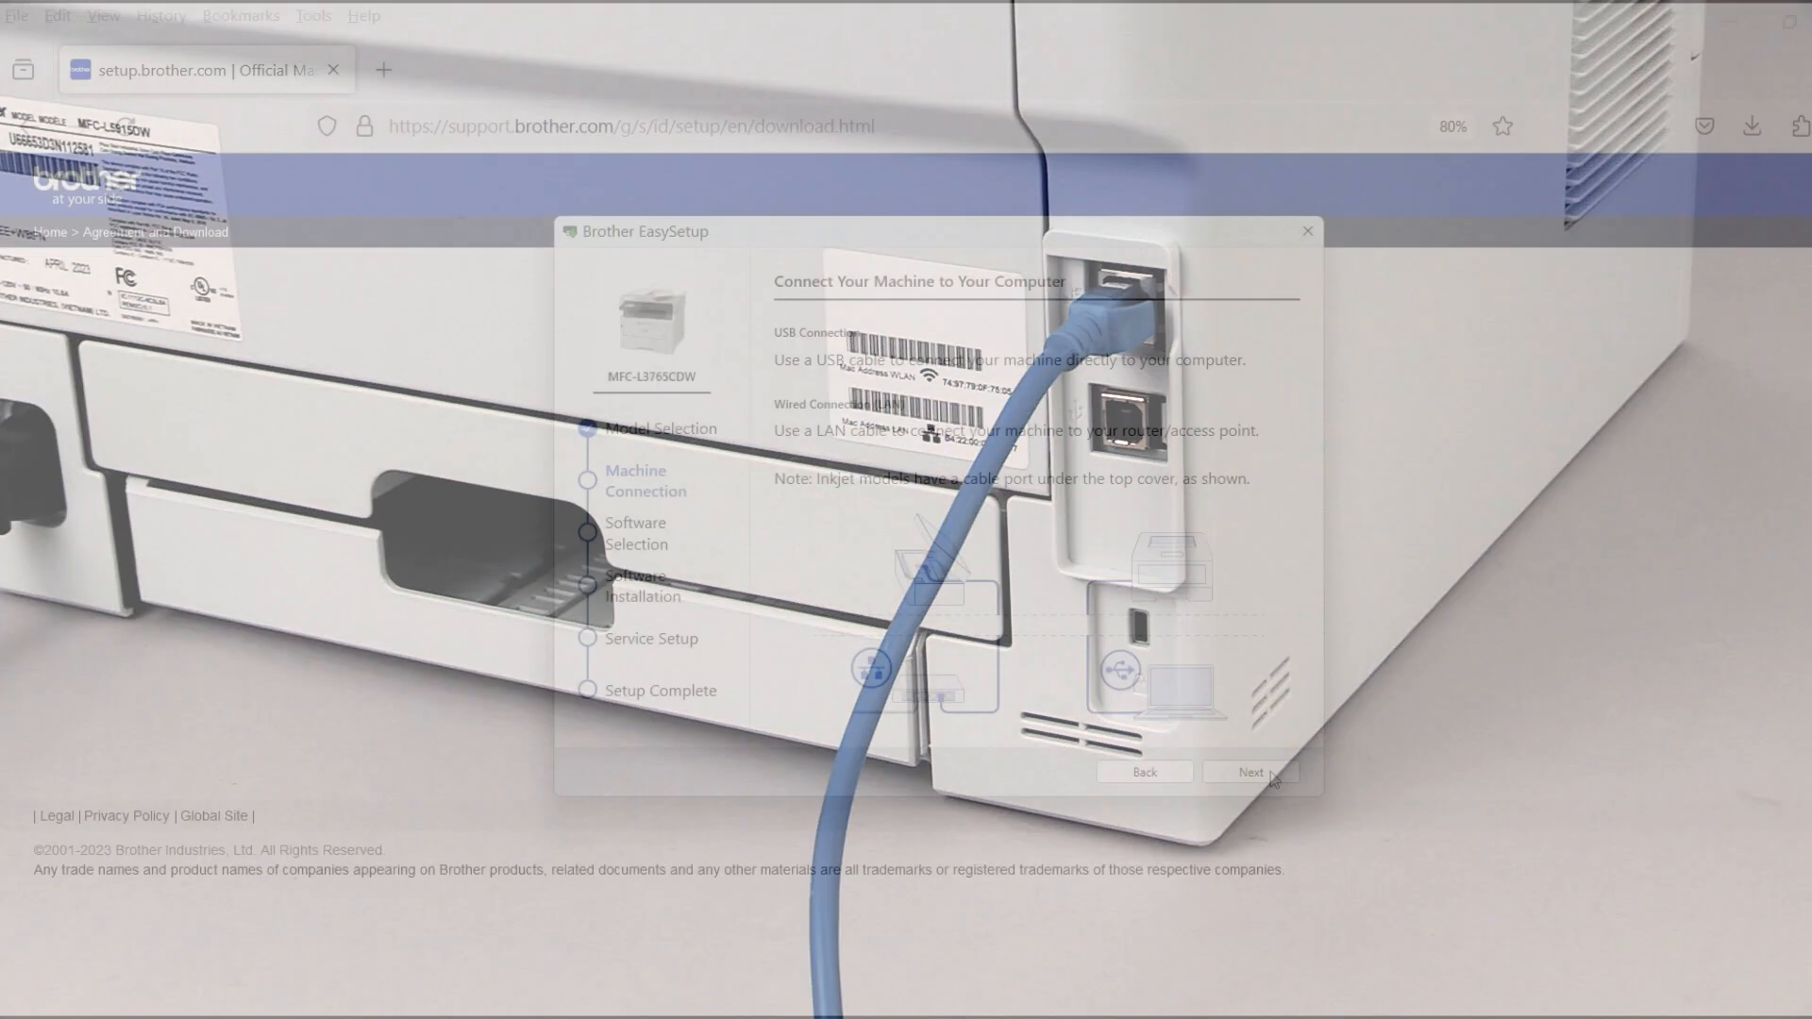
click(1250, 772)
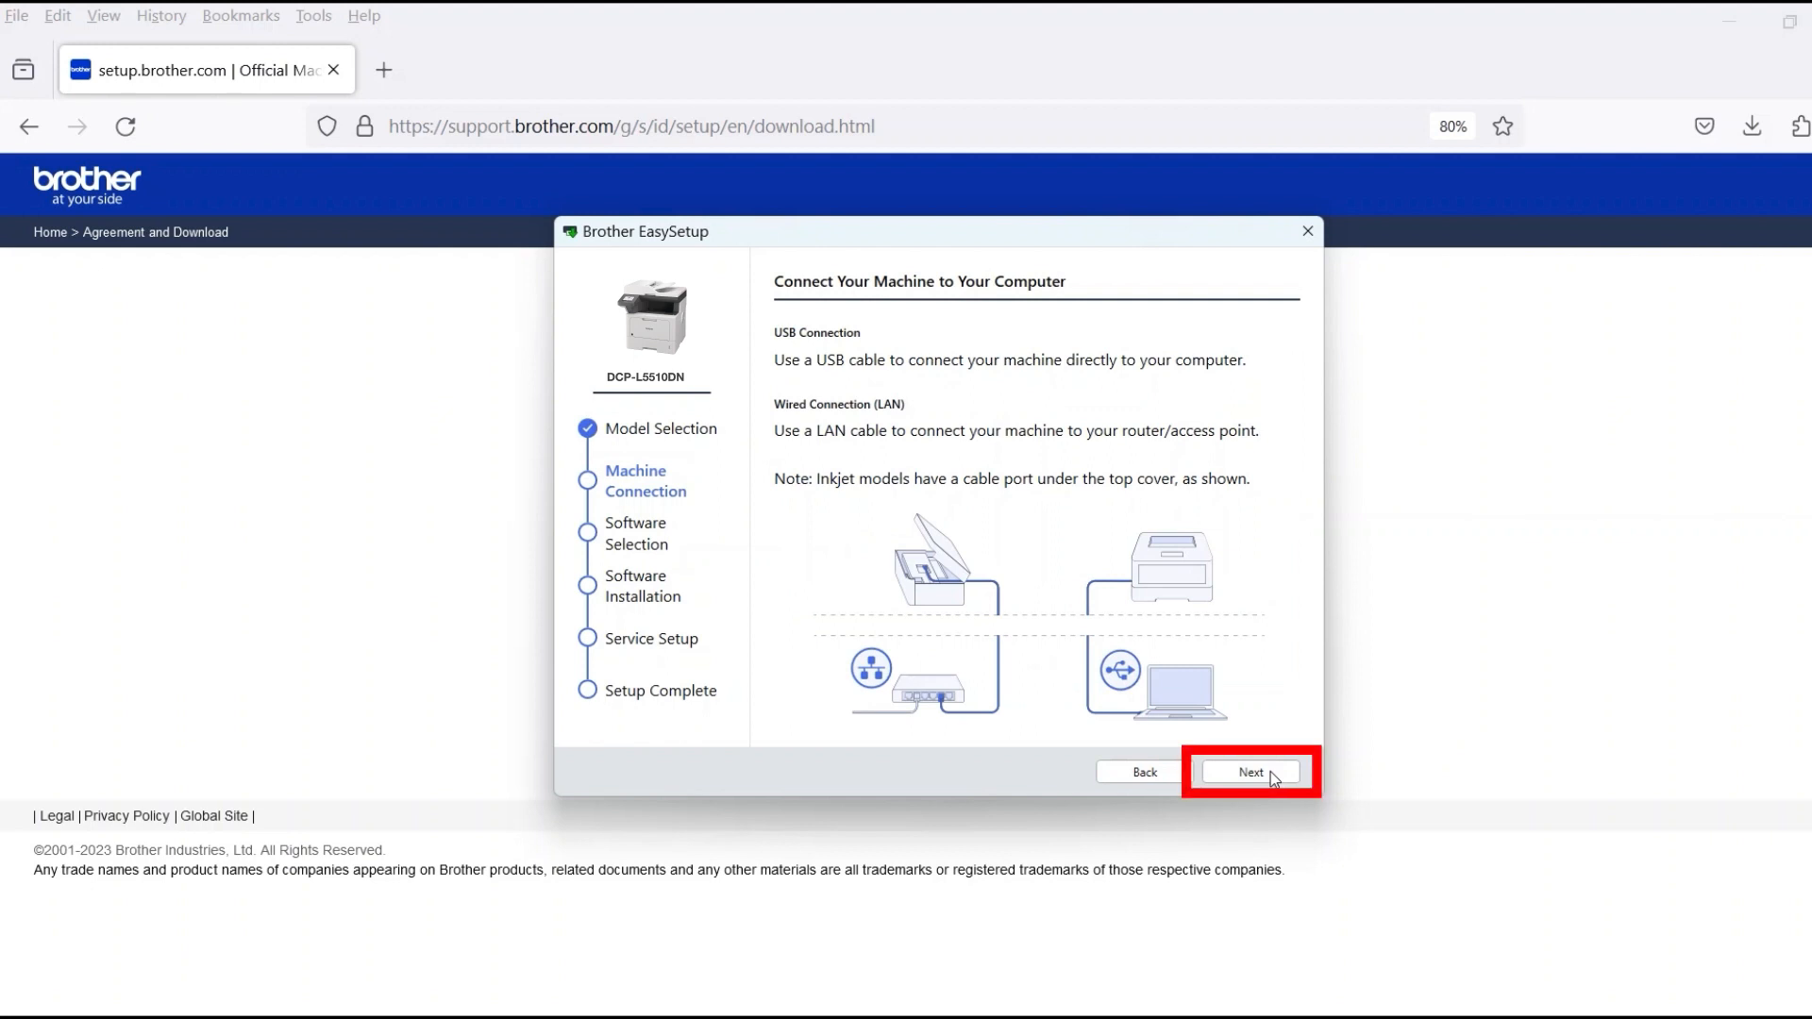
click(1250, 772)
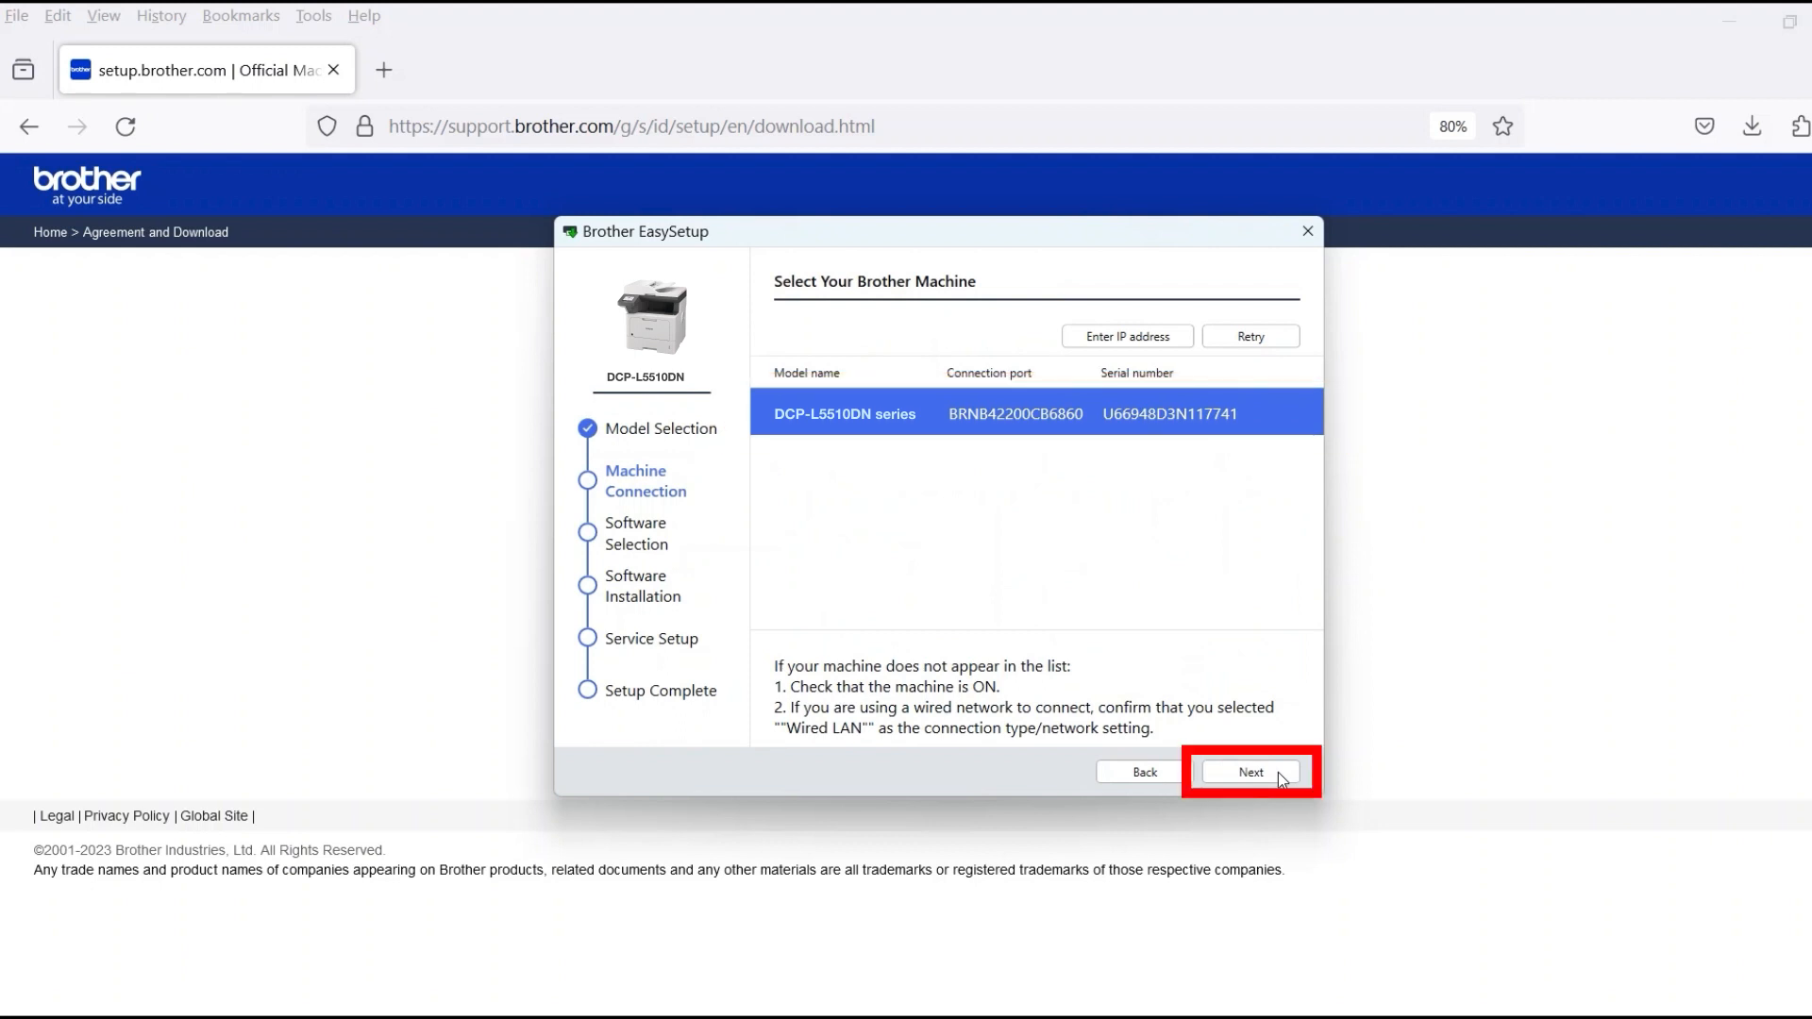
- Confirm the detected DCP-L5510DN series and install the Standard (Recommended) software
click(1249, 772)
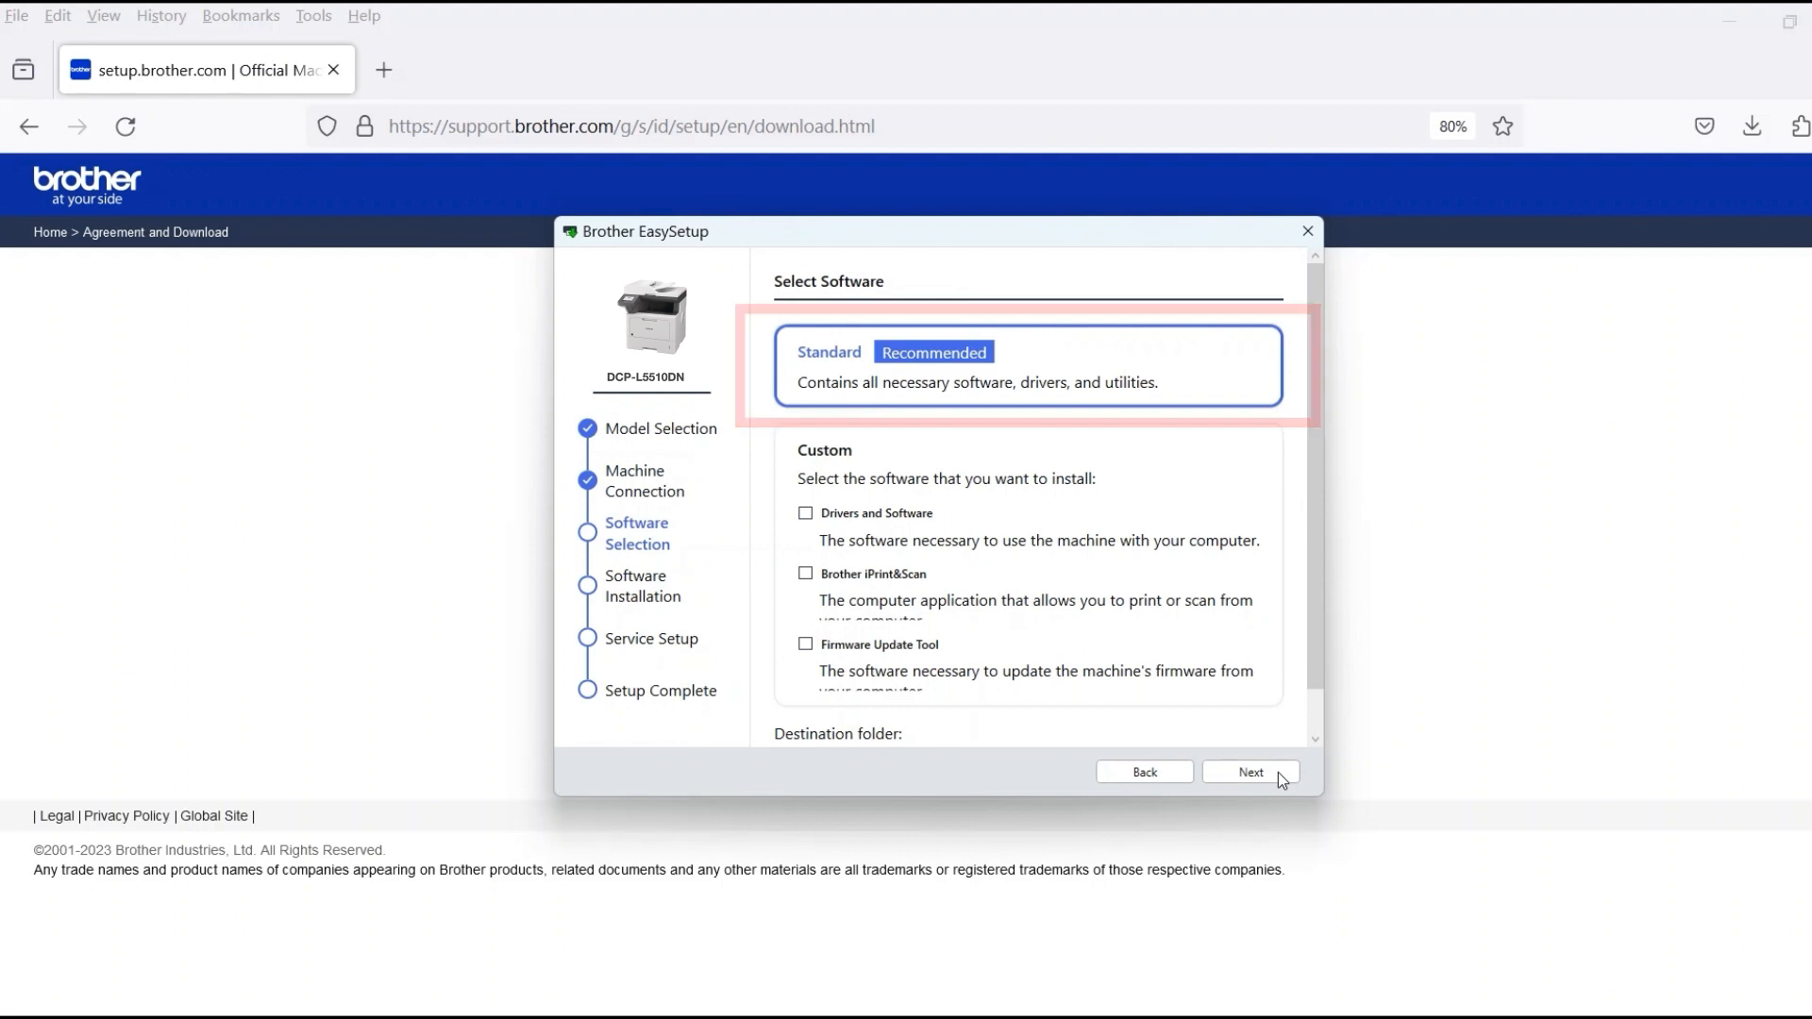
click(1249, 772)
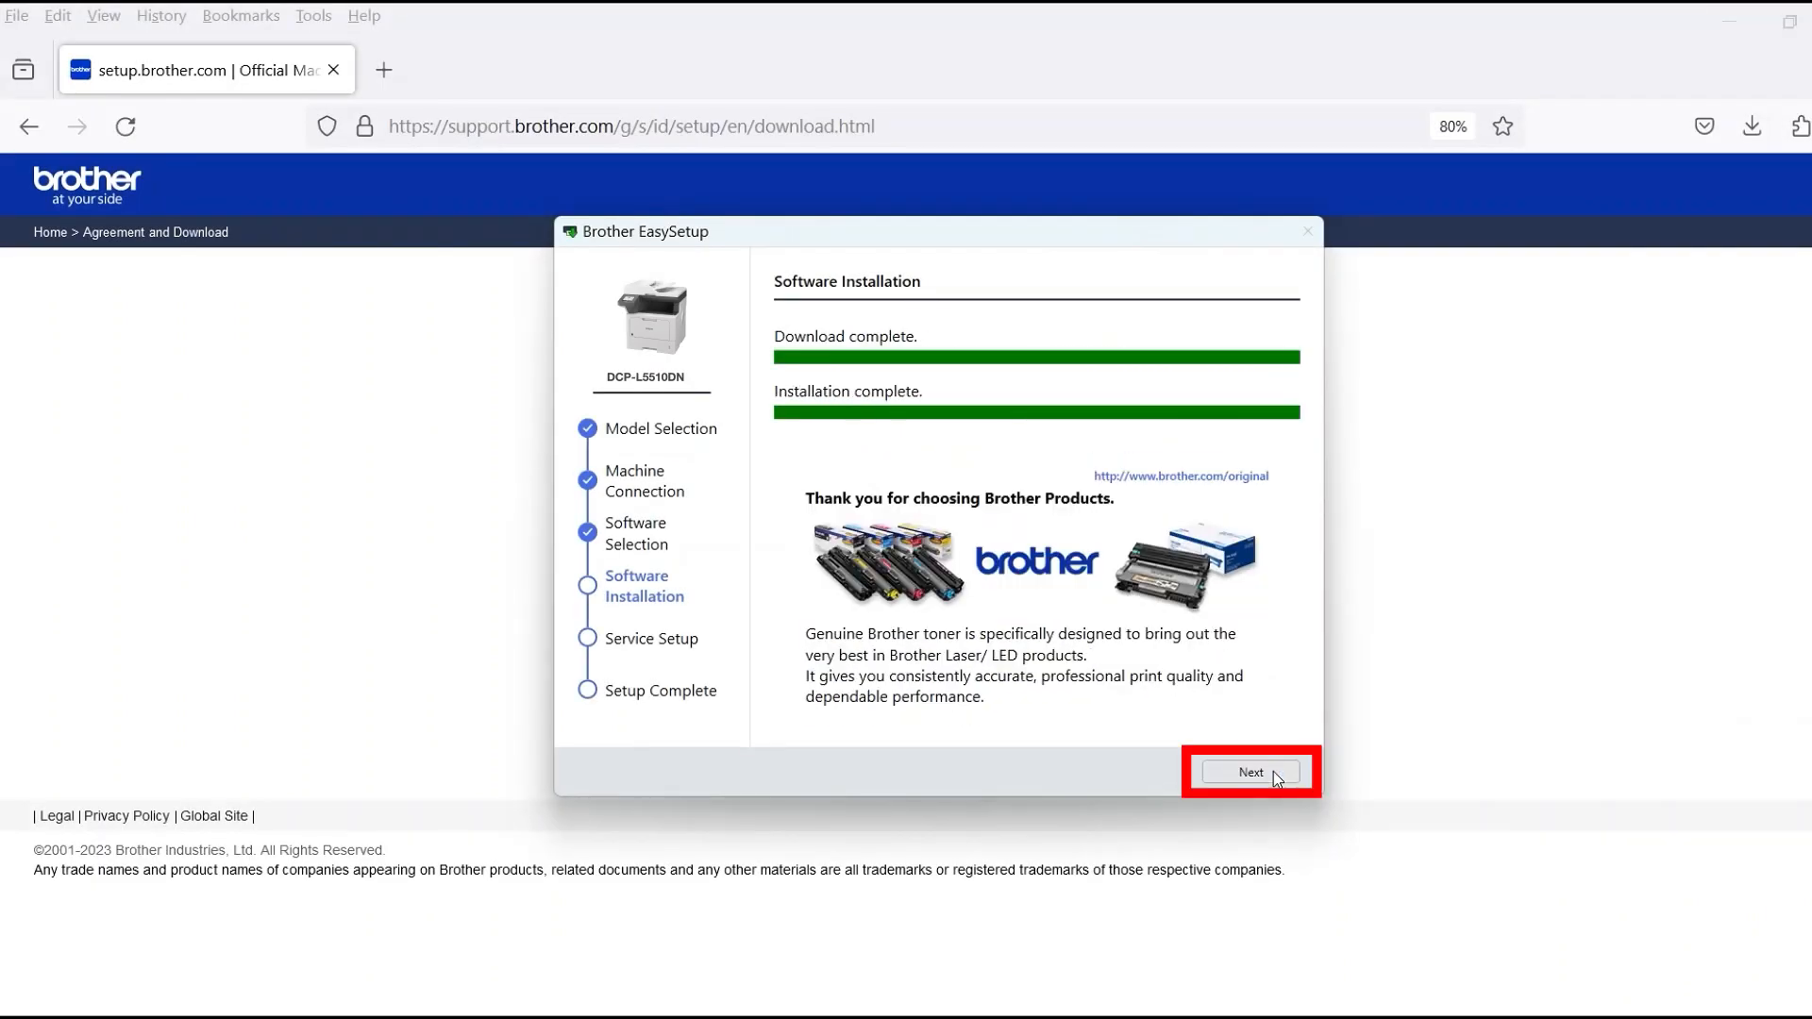
- Finish installation and agree to the iPrint&Scan End-User License Agreement
click(1249, 772)
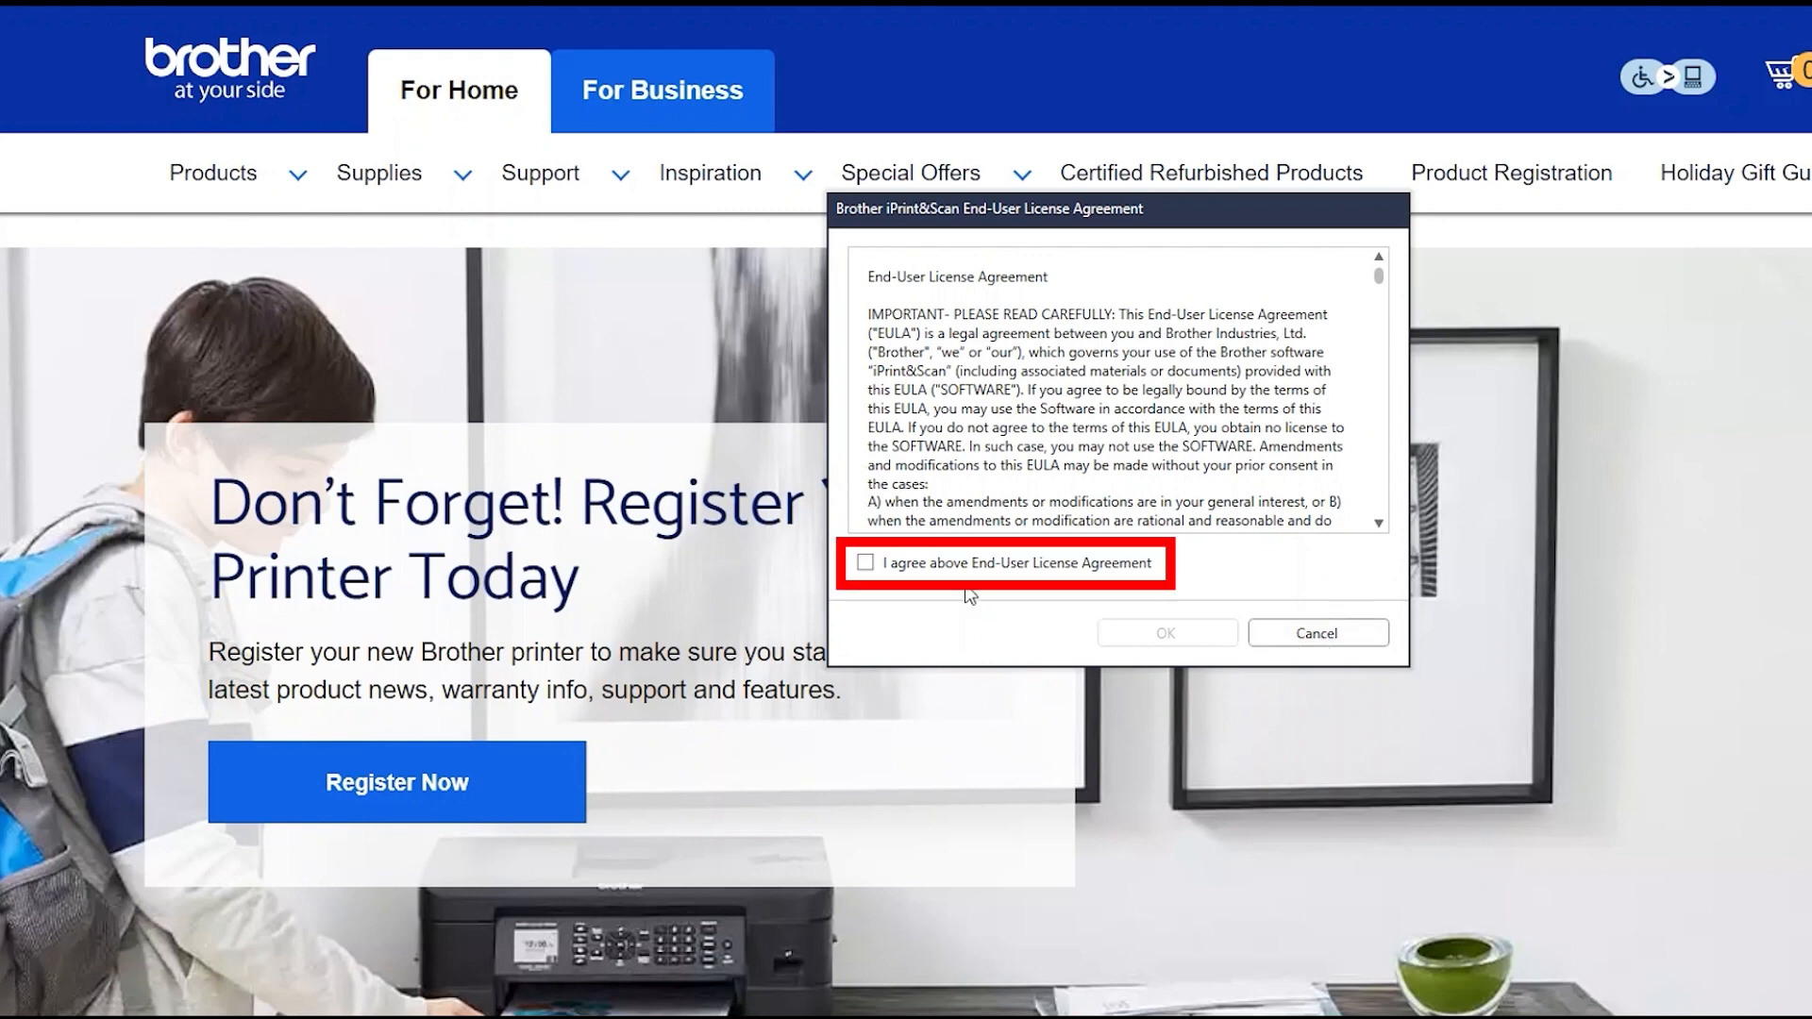
click(867, 565)
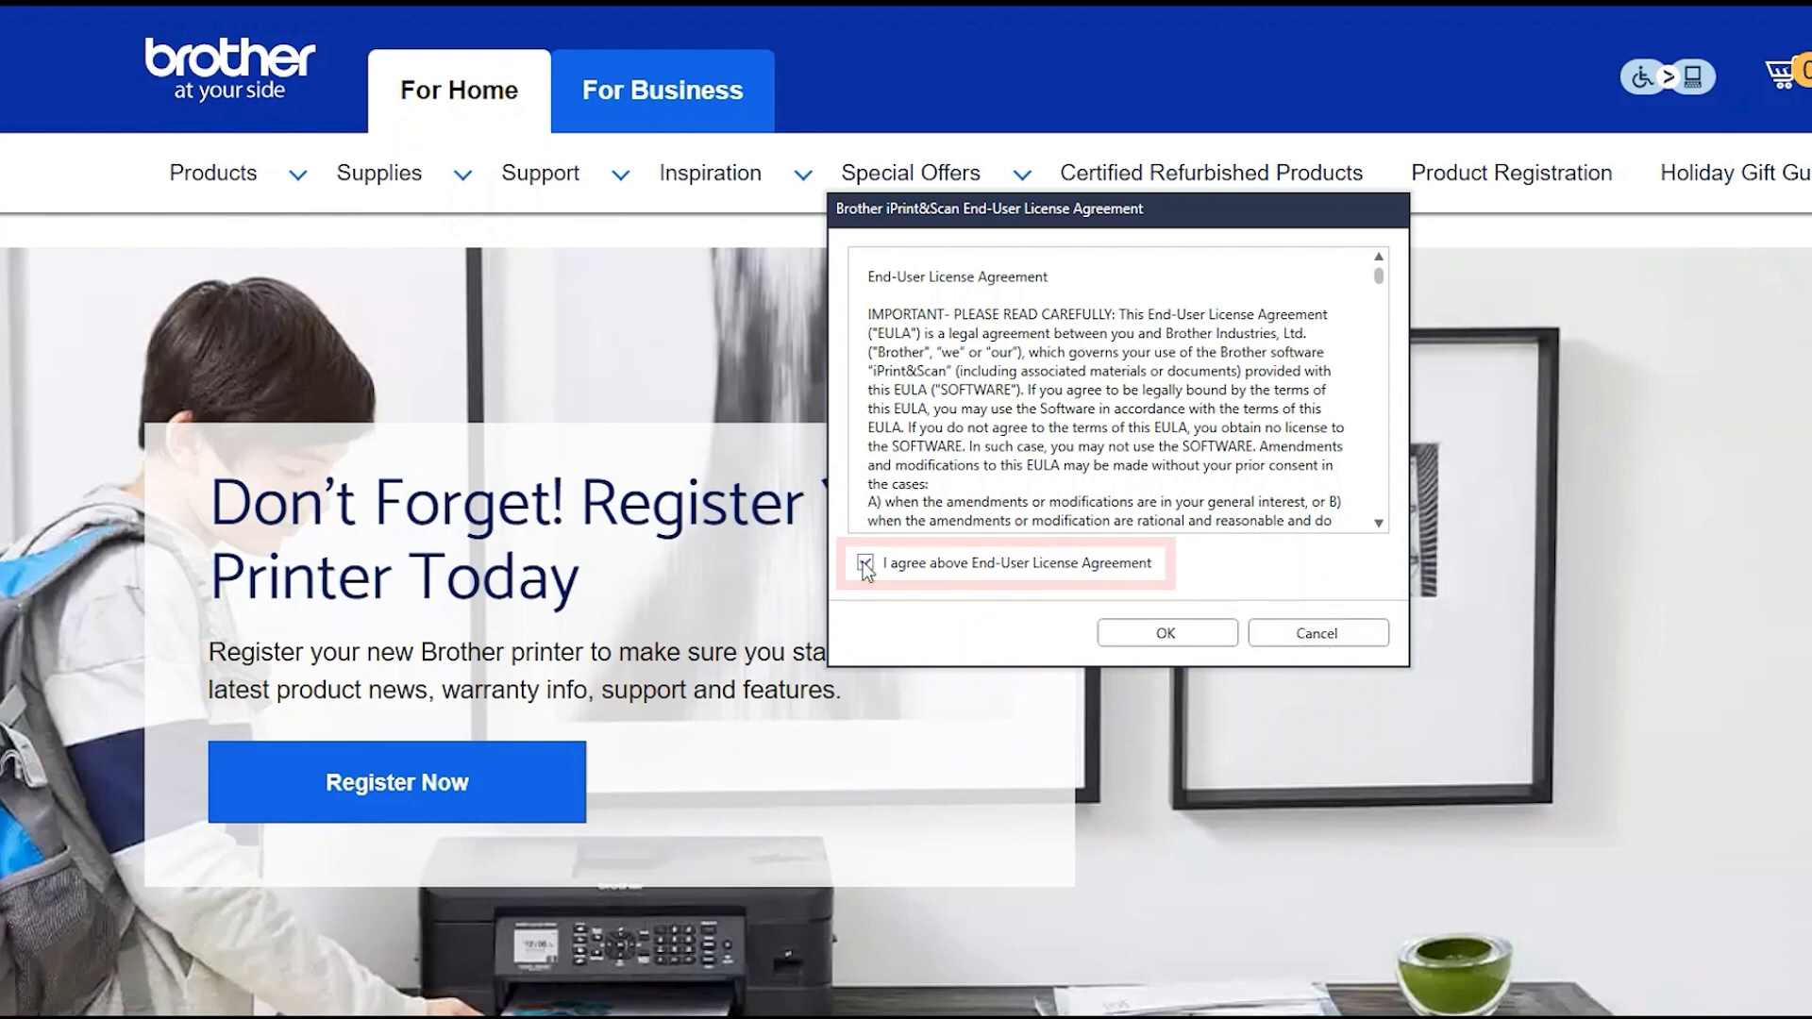
click(1165, 632)
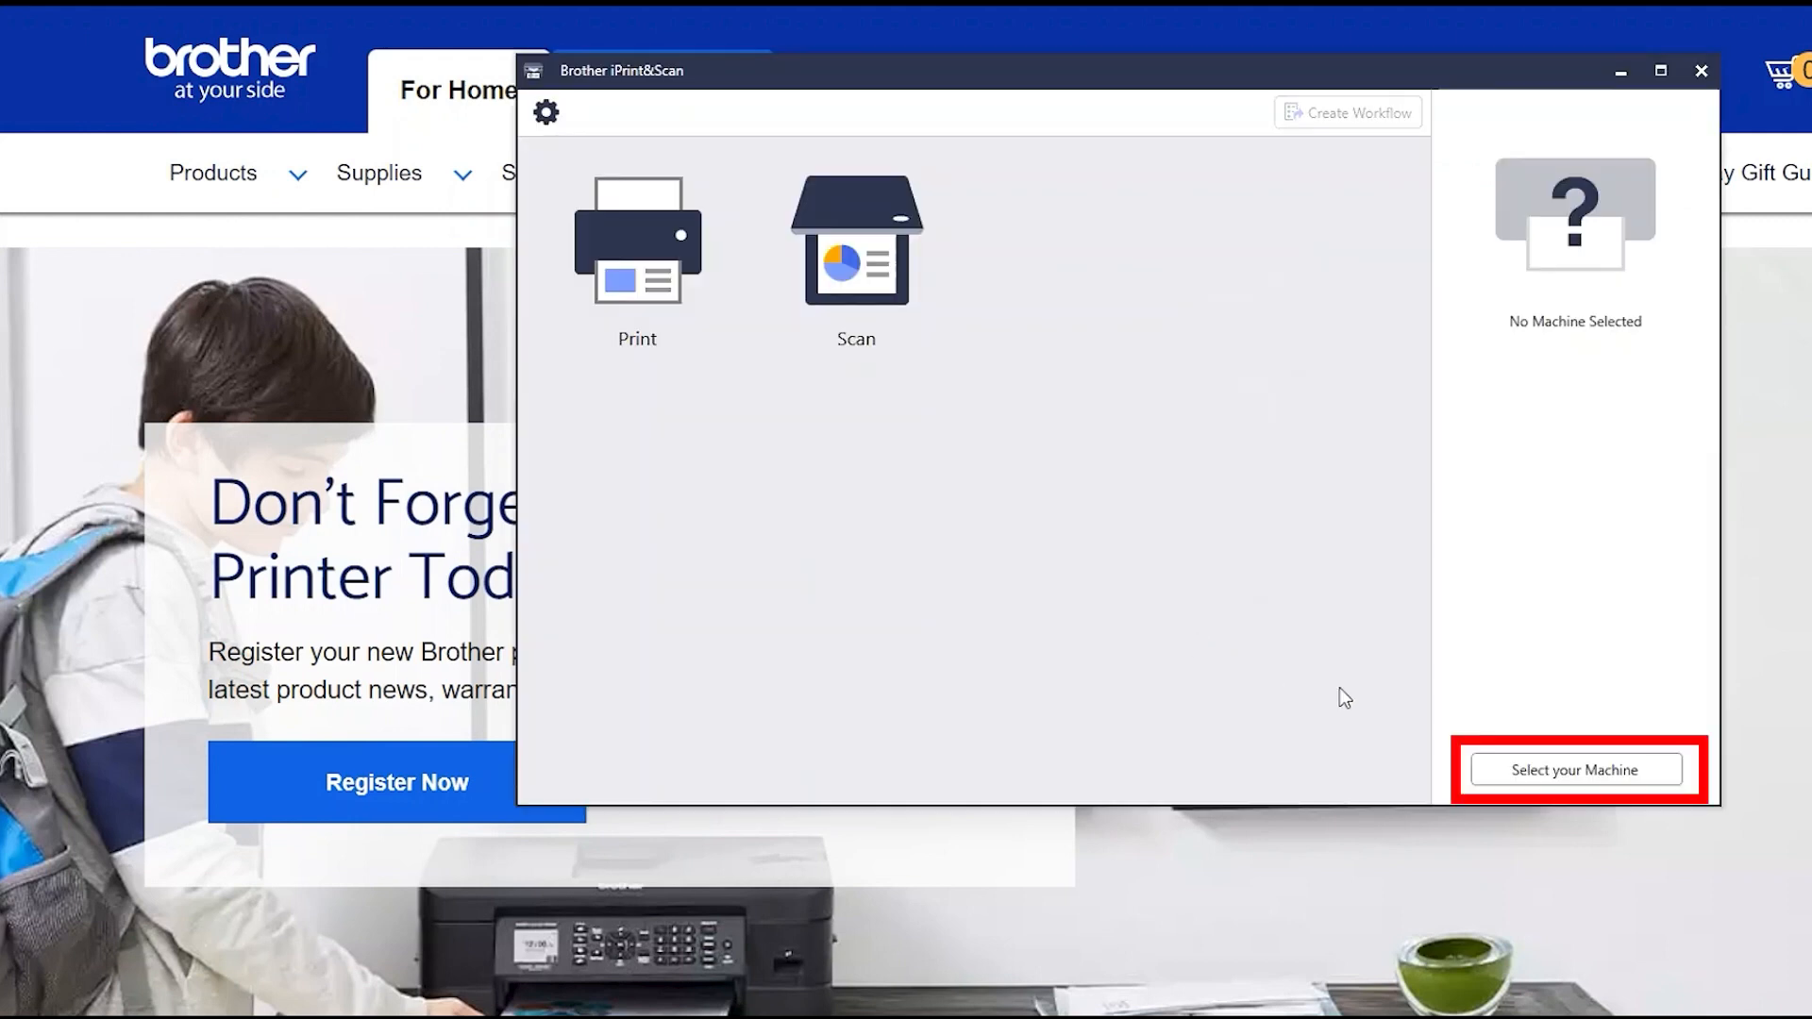
- Select the DCP-L5510DN series from network machines in iPrint&Scan and confirm
click(1575, 771)
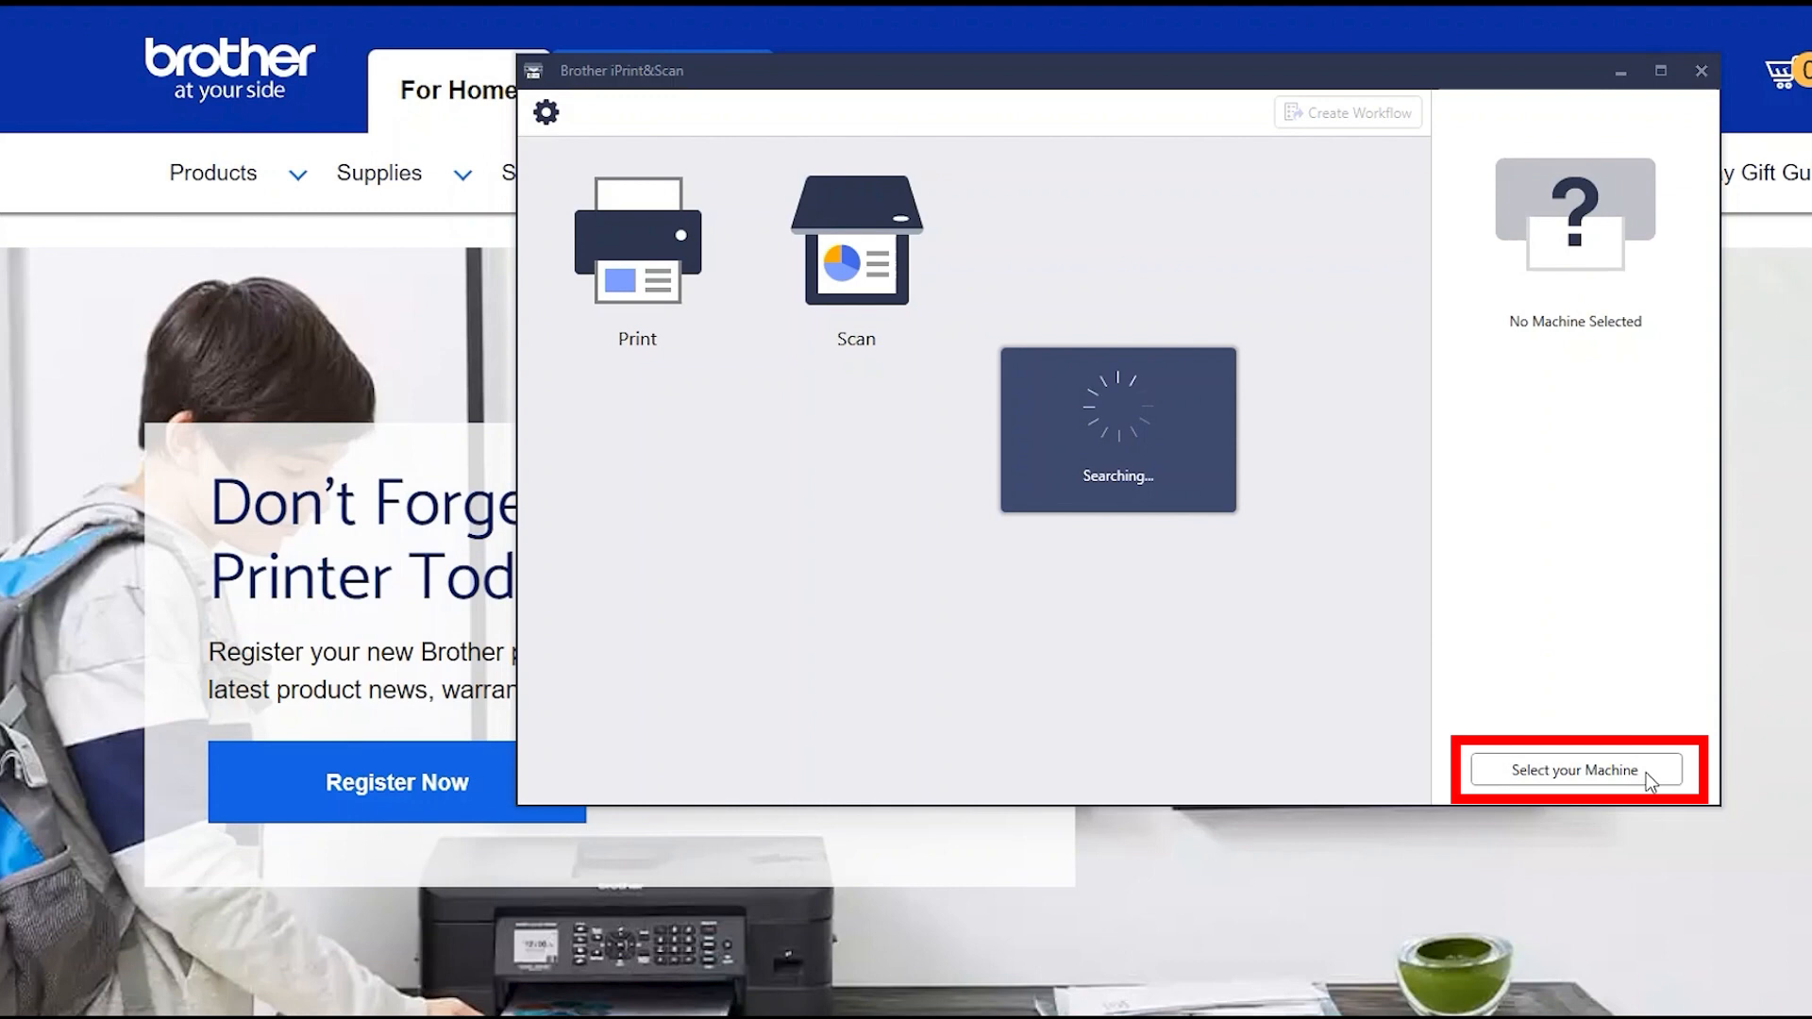
click(1575, 770)
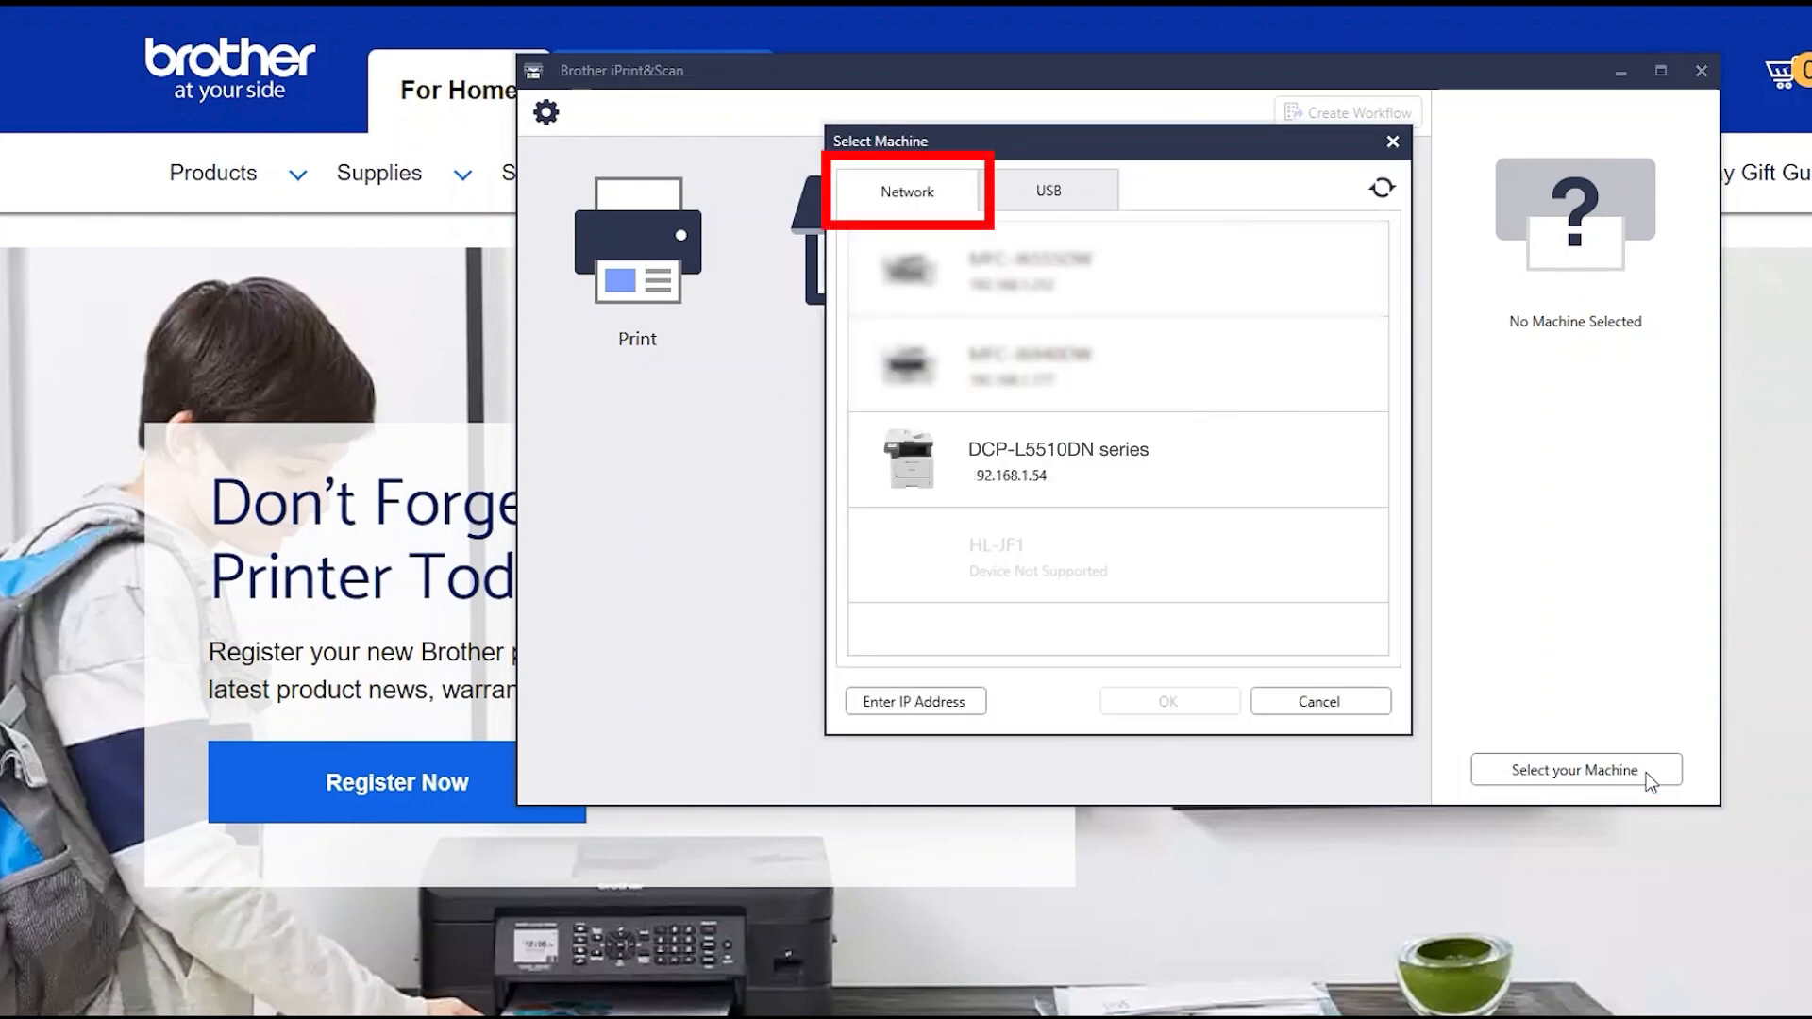
scroll(down, 3)
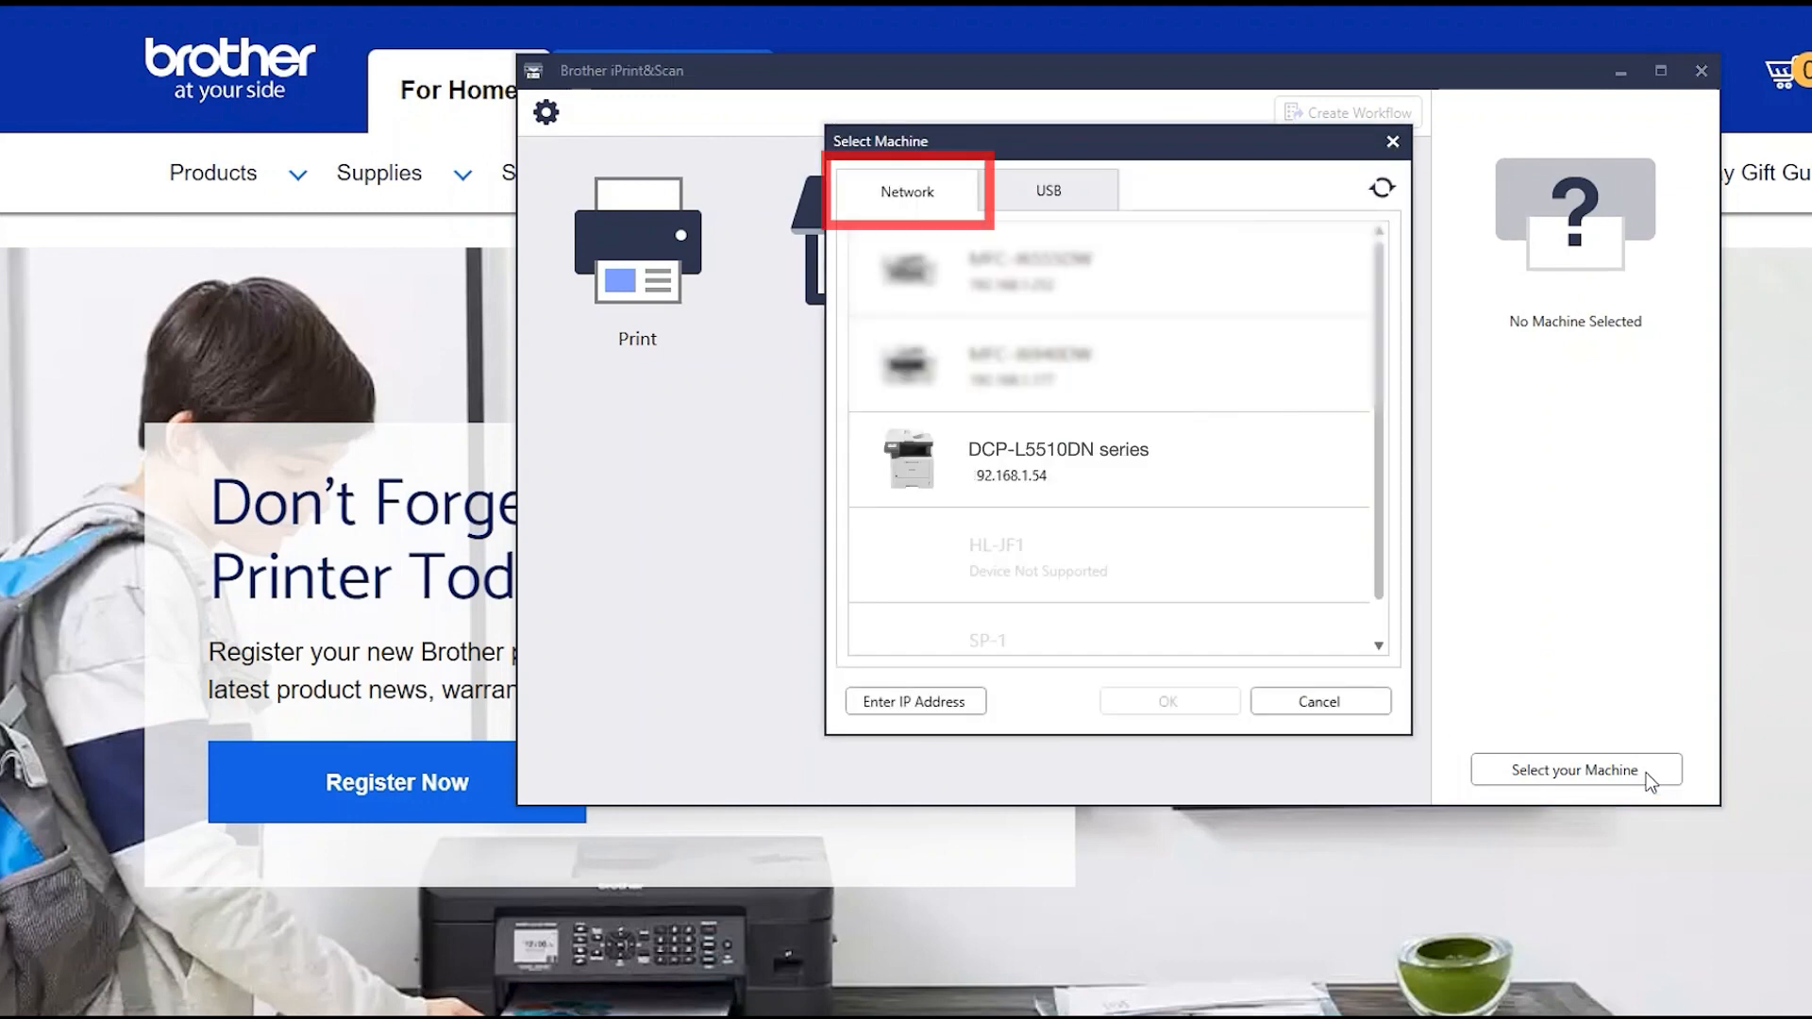
click(1055, 459)
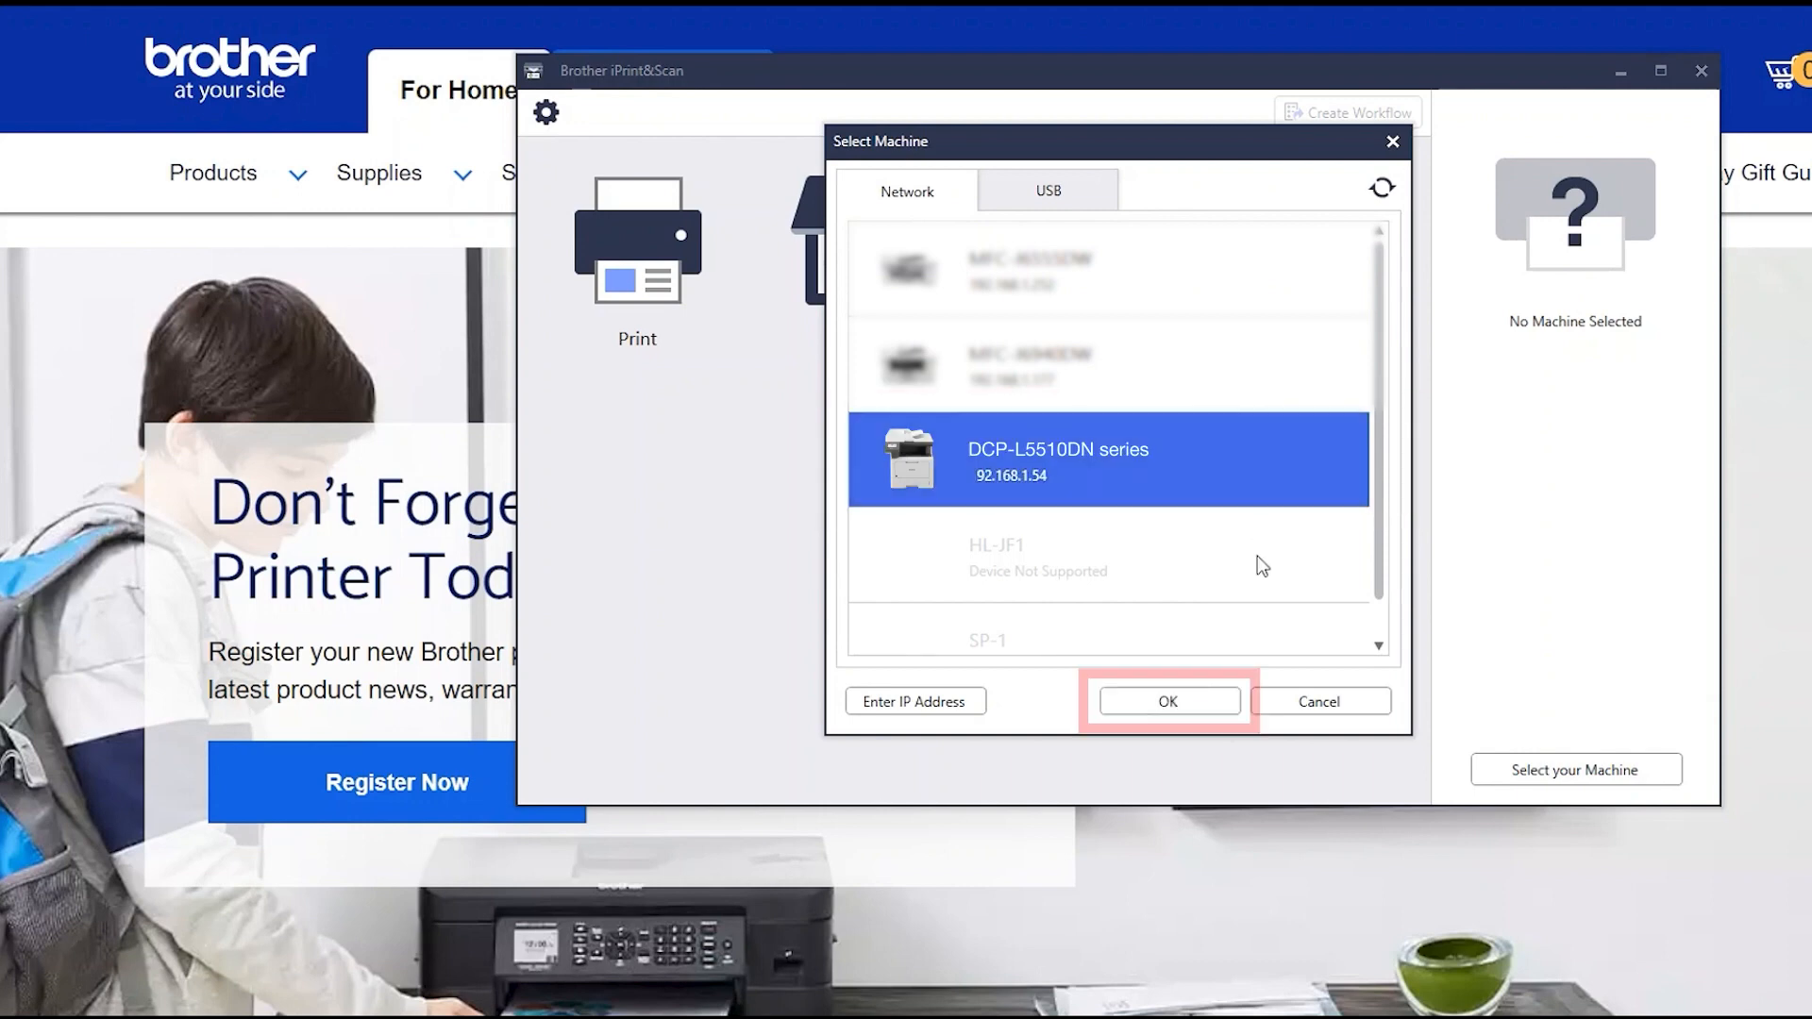
click(1168, 700)
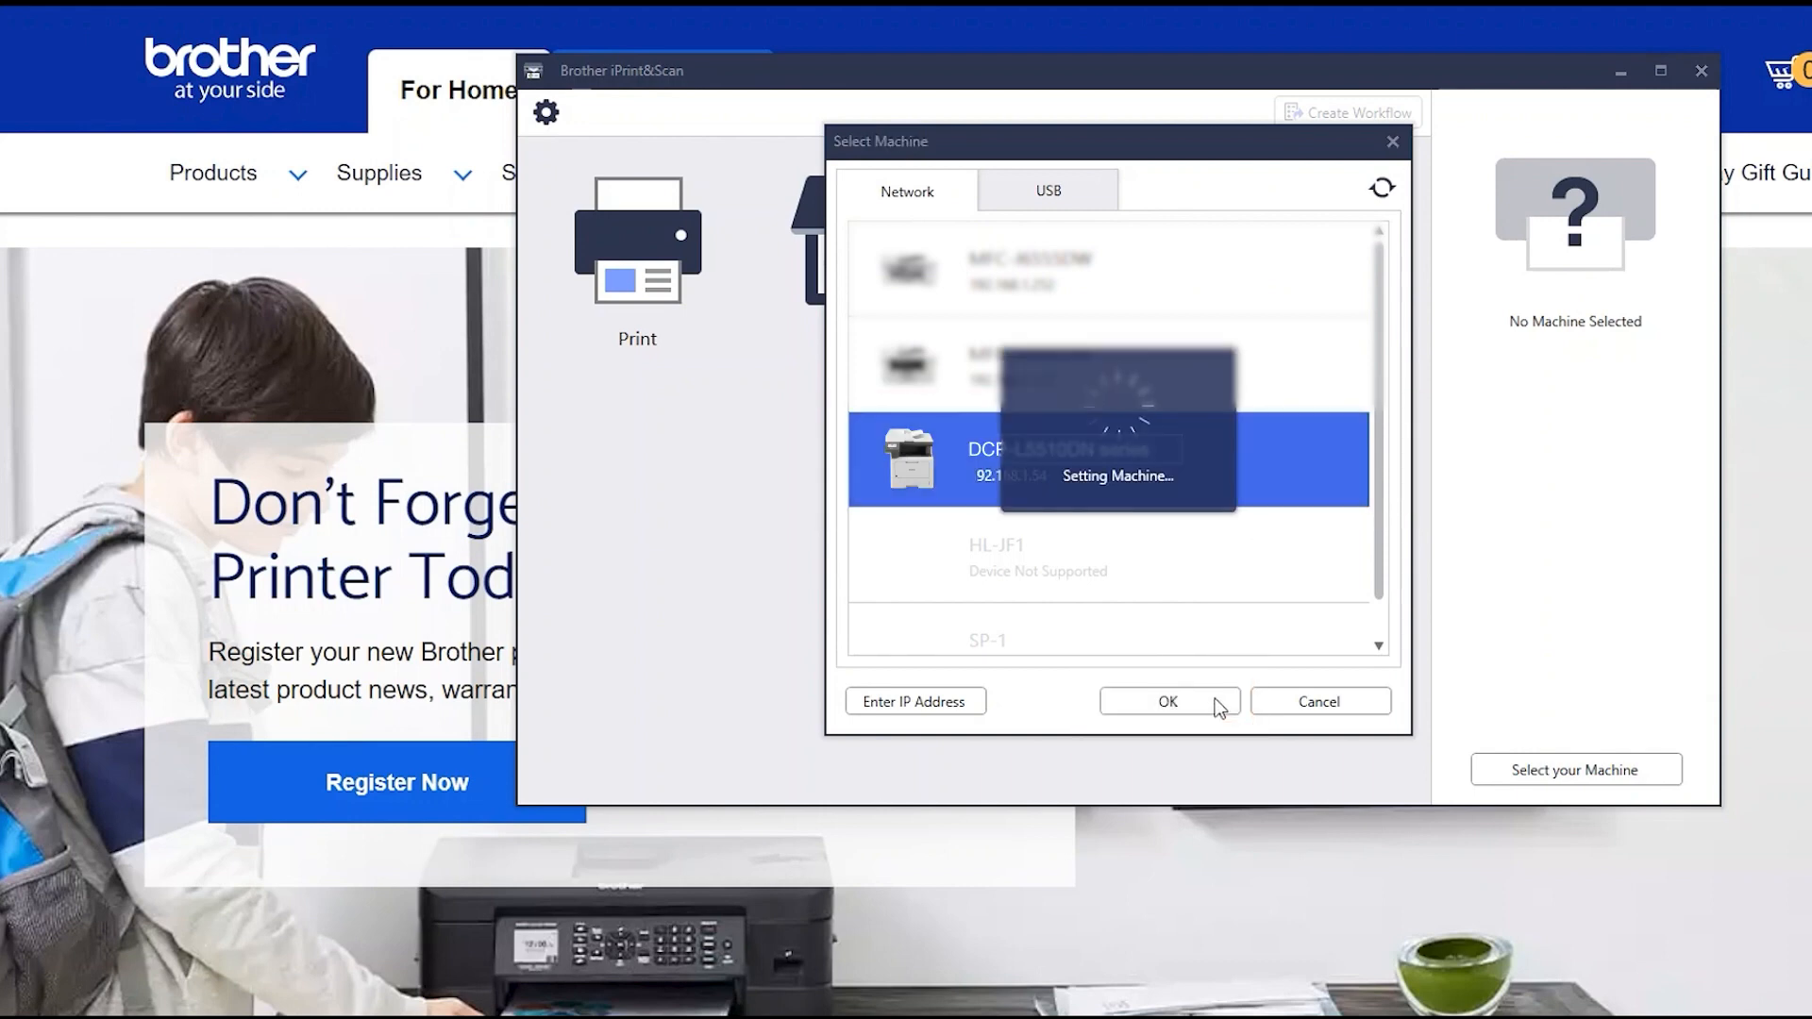
- Dismiss the Selected Machine message for the DCP-L5510DN series
click(1167, 701)
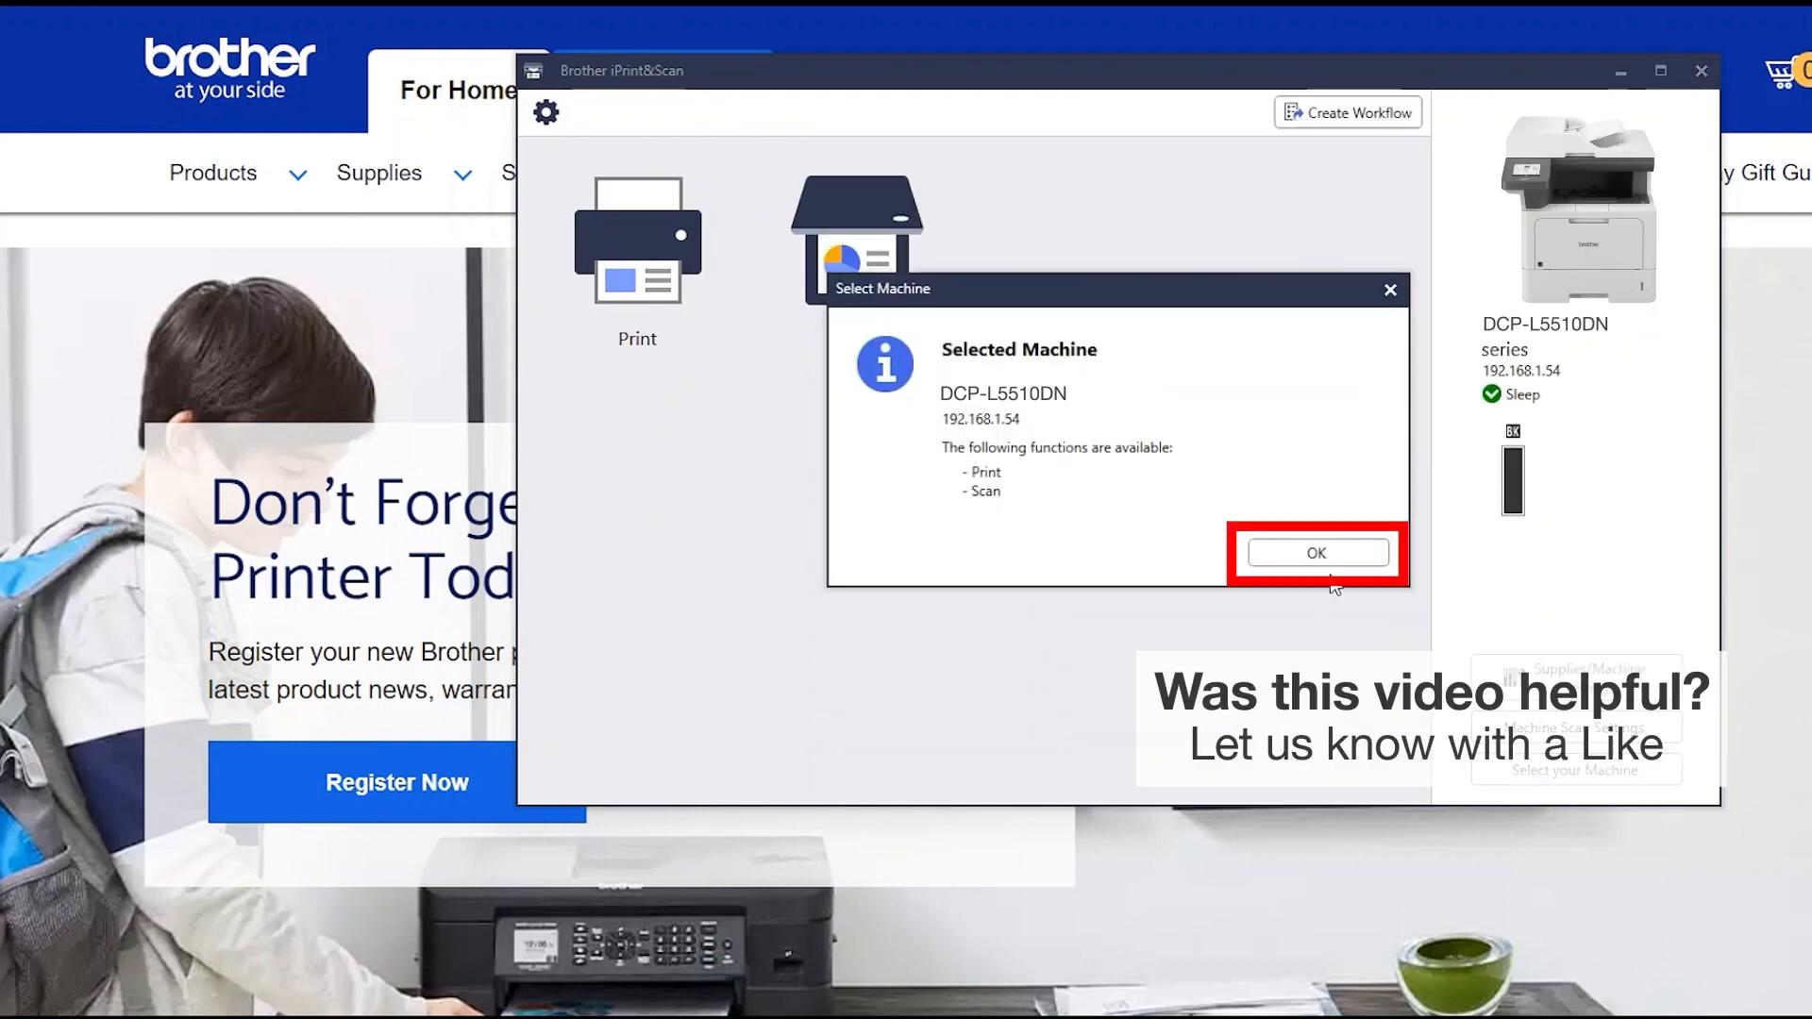
click(1315, 552)
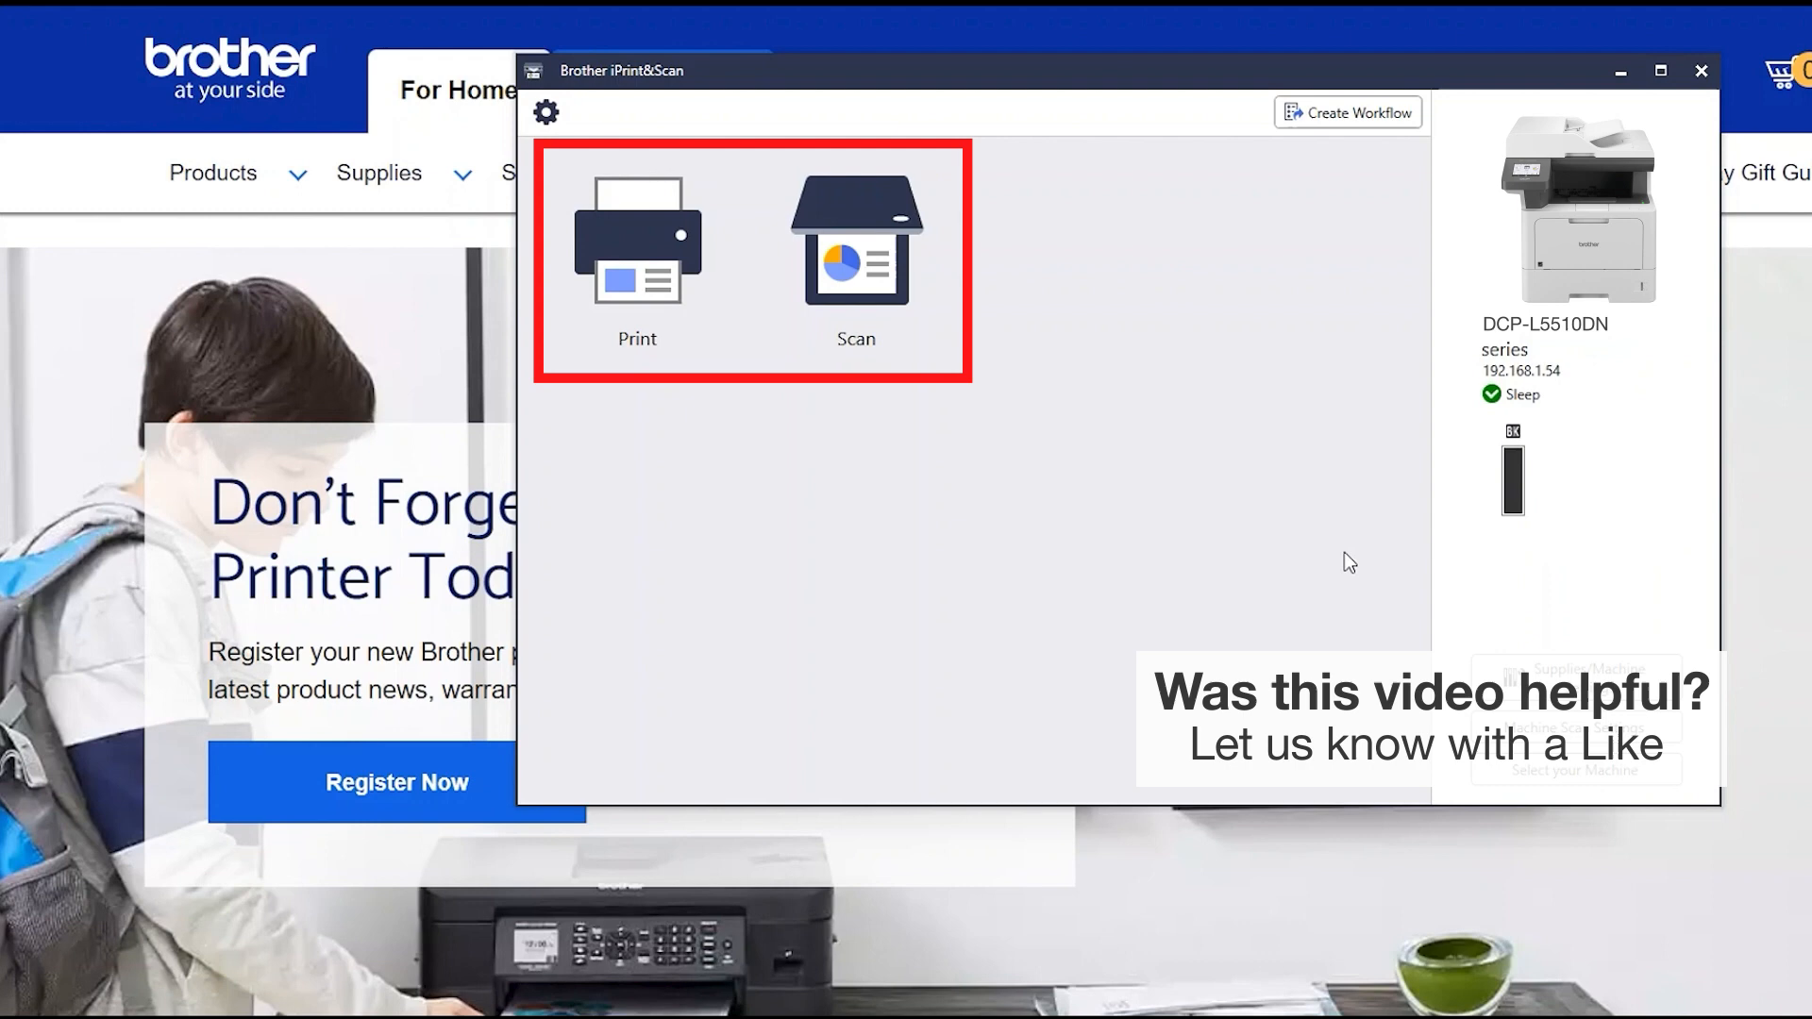